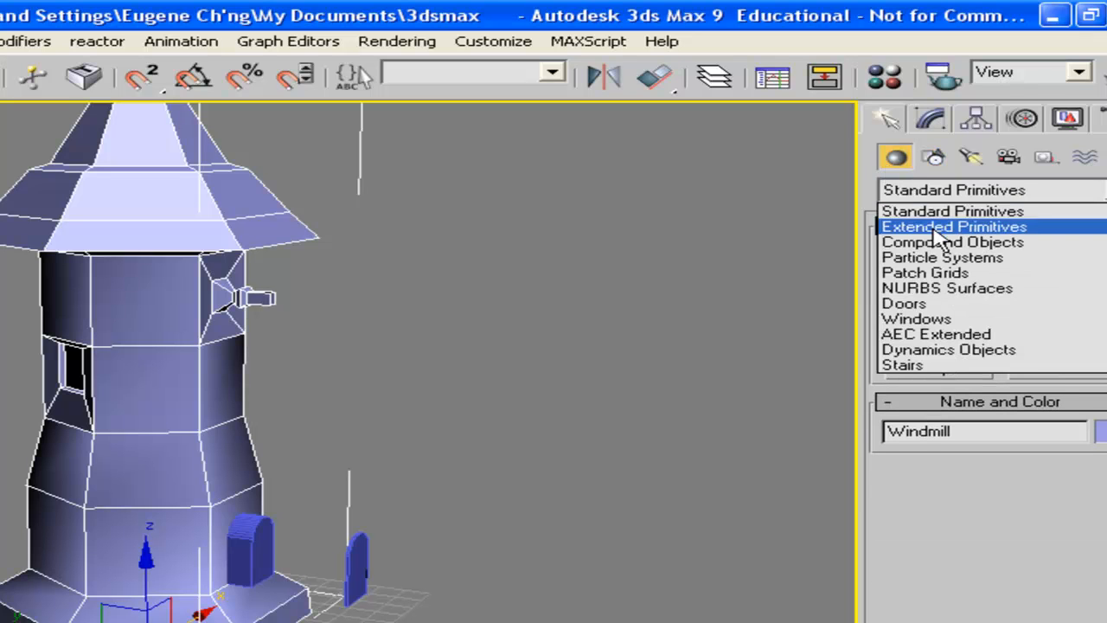
Boolean-subtract the door shape from the Windmill to cut an arched doorway into the tower base.
click(951, 242)
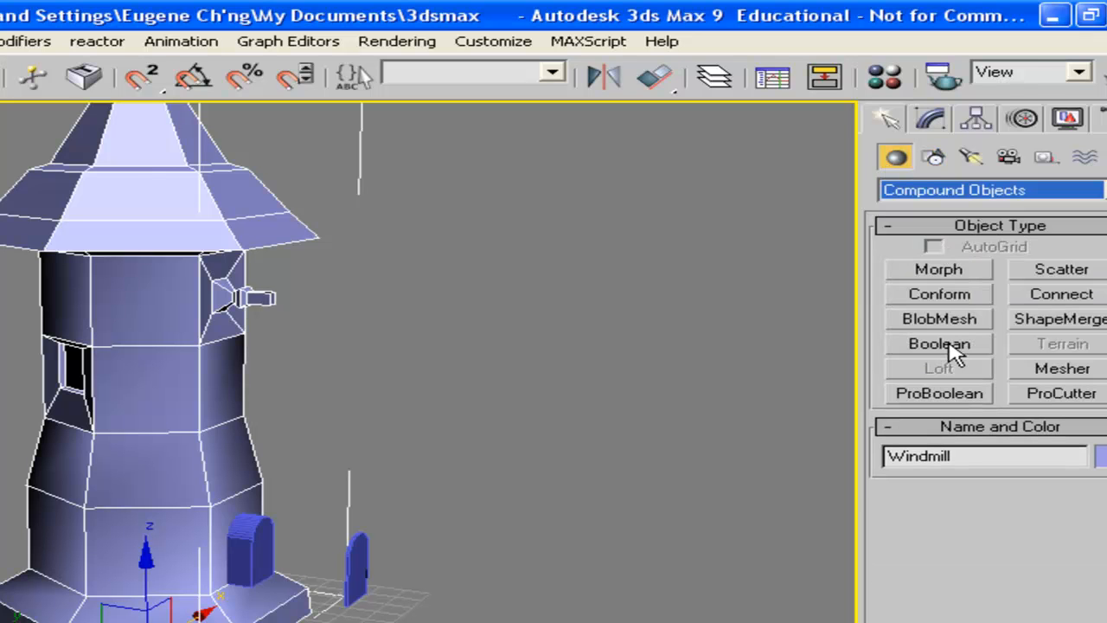
click(937, 343)
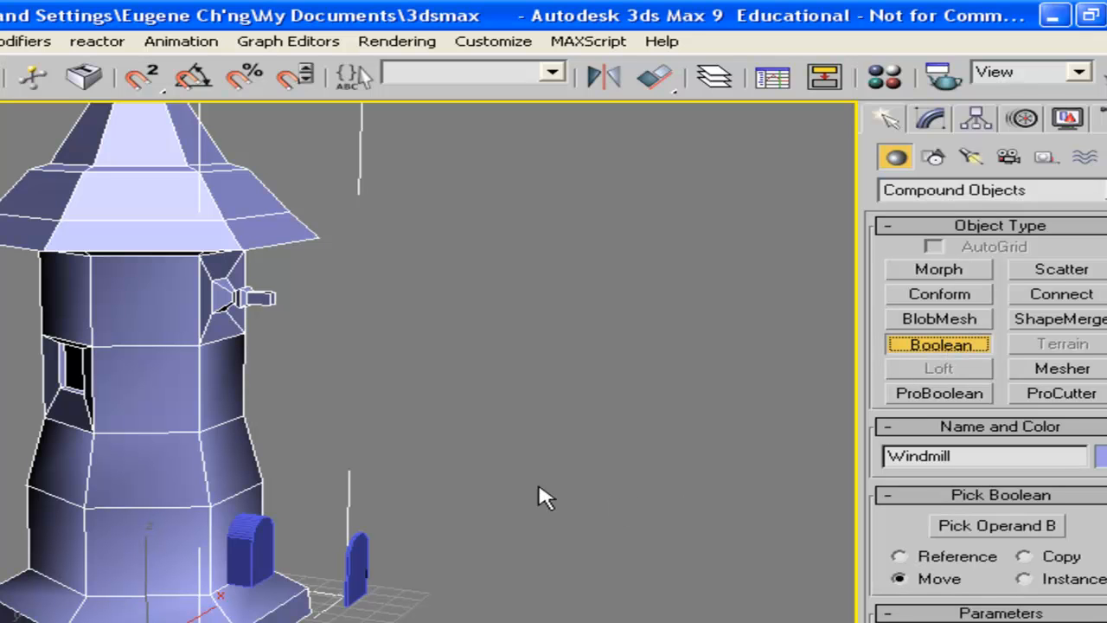
click(996, 525)
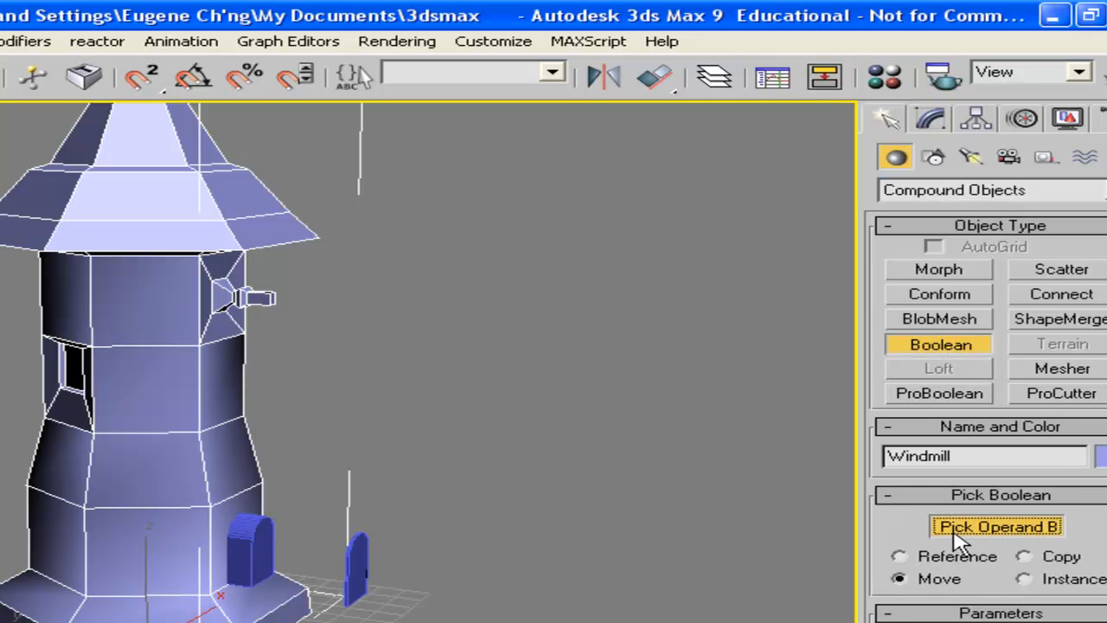
click(996, 526)
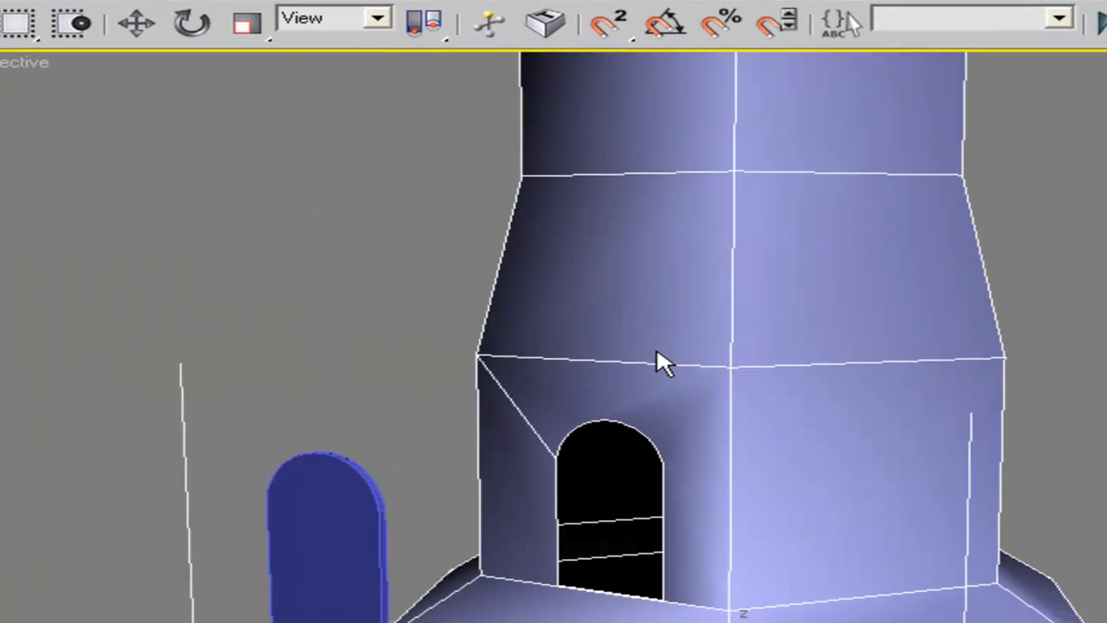
drag(661, 361, 726, 159)
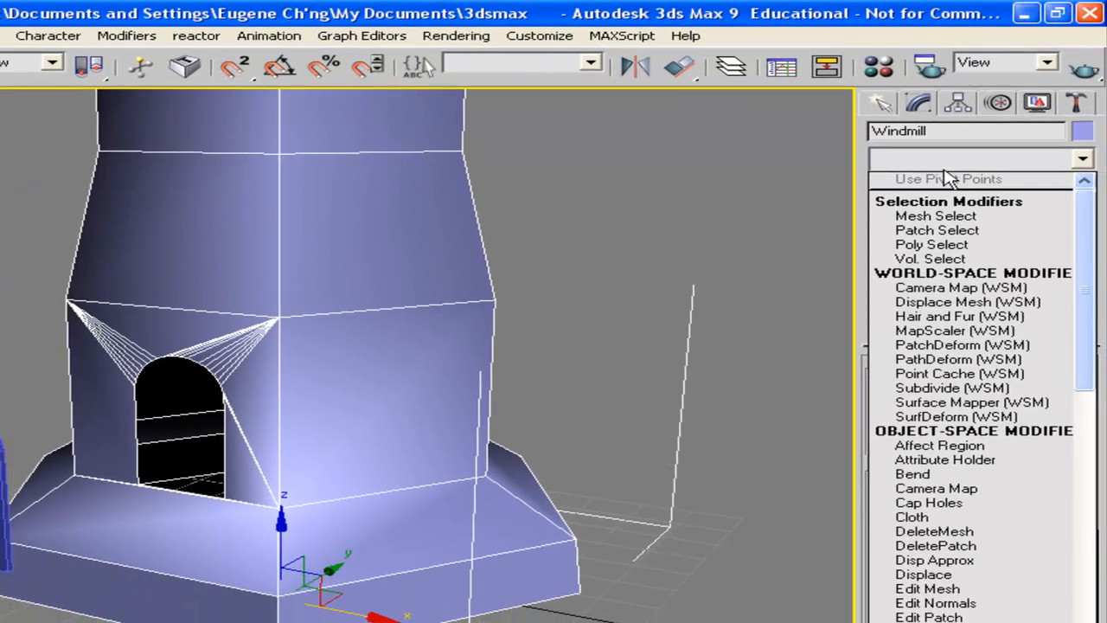
Add a Shell modifier with Outer Amount 1.08 and Inner Amount 2.72 to thicken the tower walls.
scroll(down, 3)
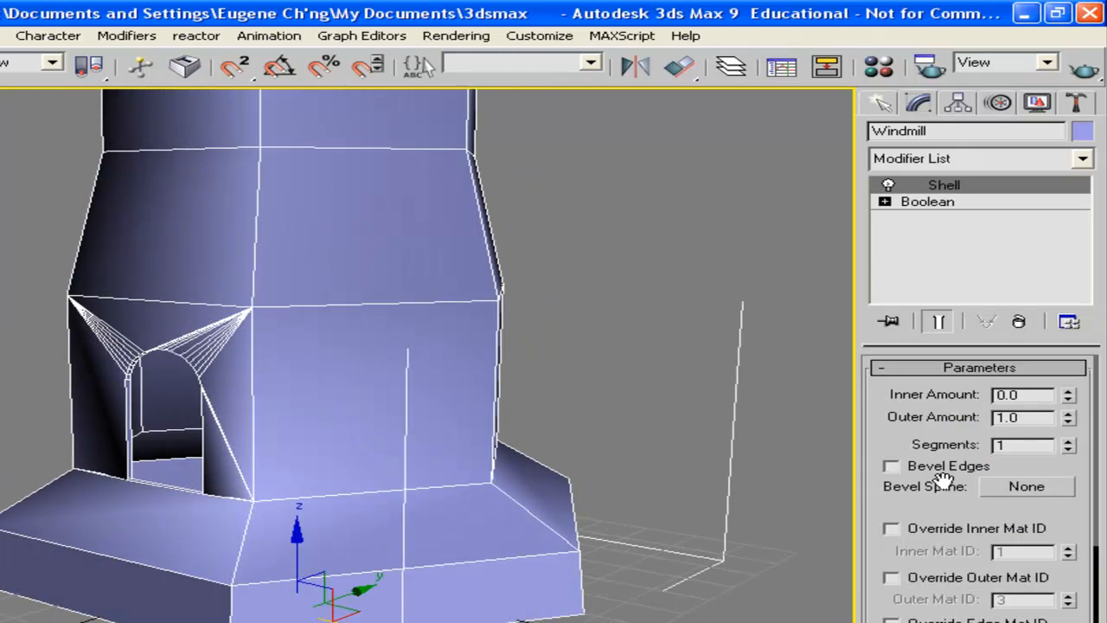
click(1068, 411)
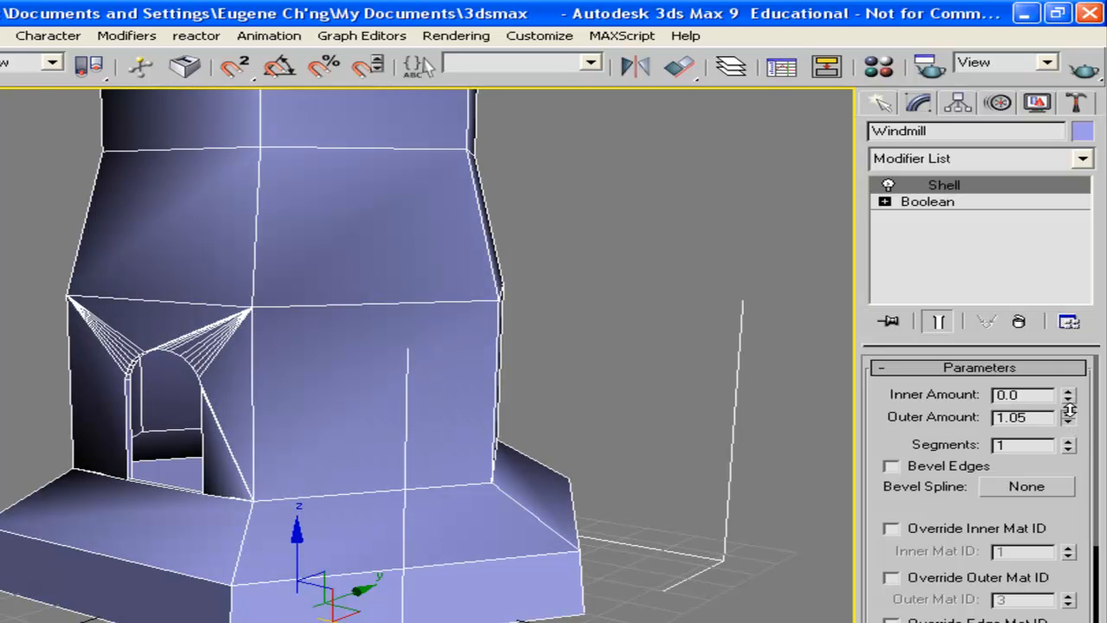
click(1069, 412)
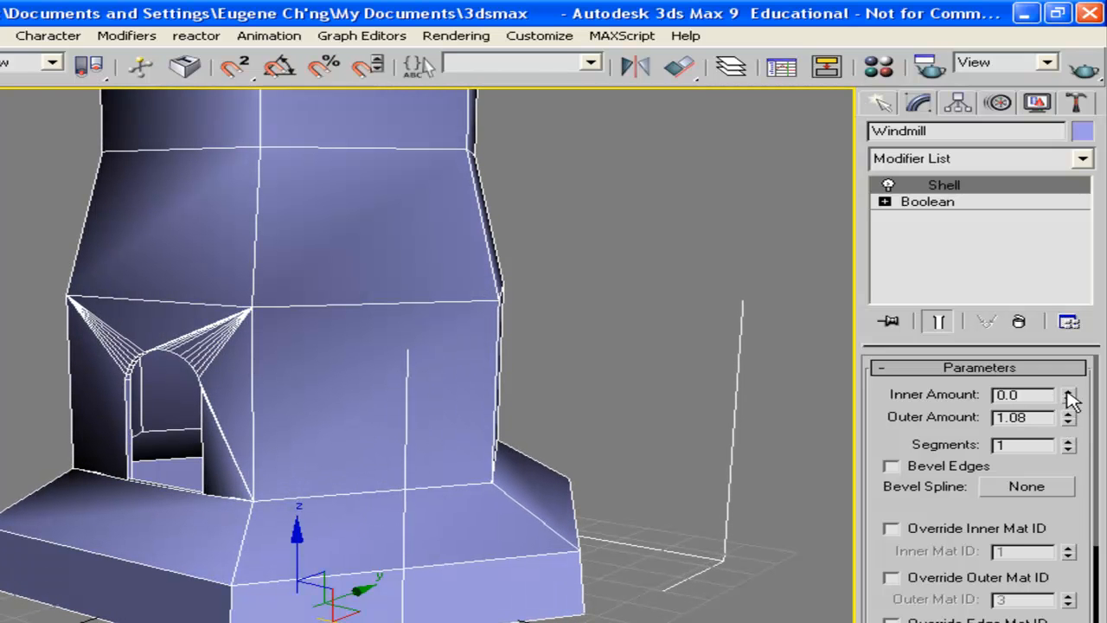
click(1069, 391)
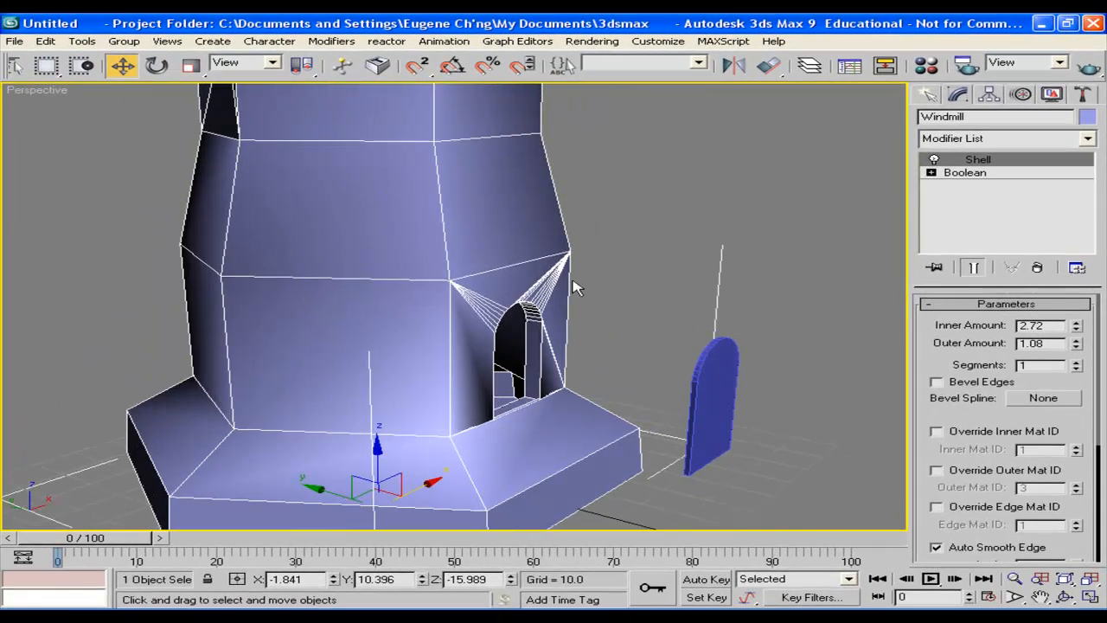
Move the extruded Door panel into position inside the tower's doorway.
scroll(down, 3)
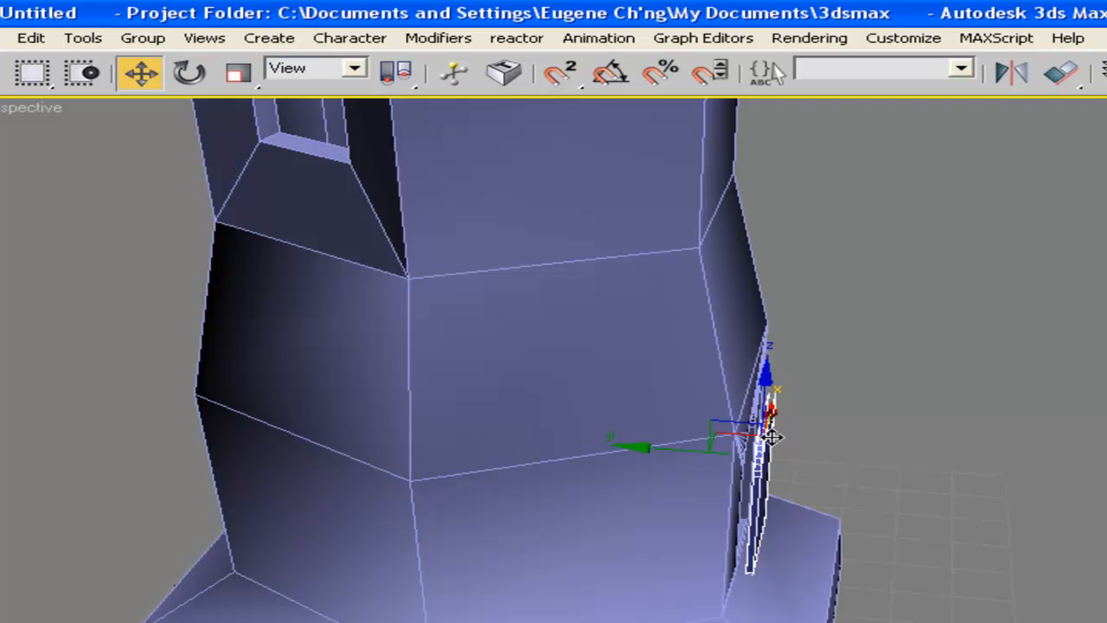
drag(709, 441, 678, 450)
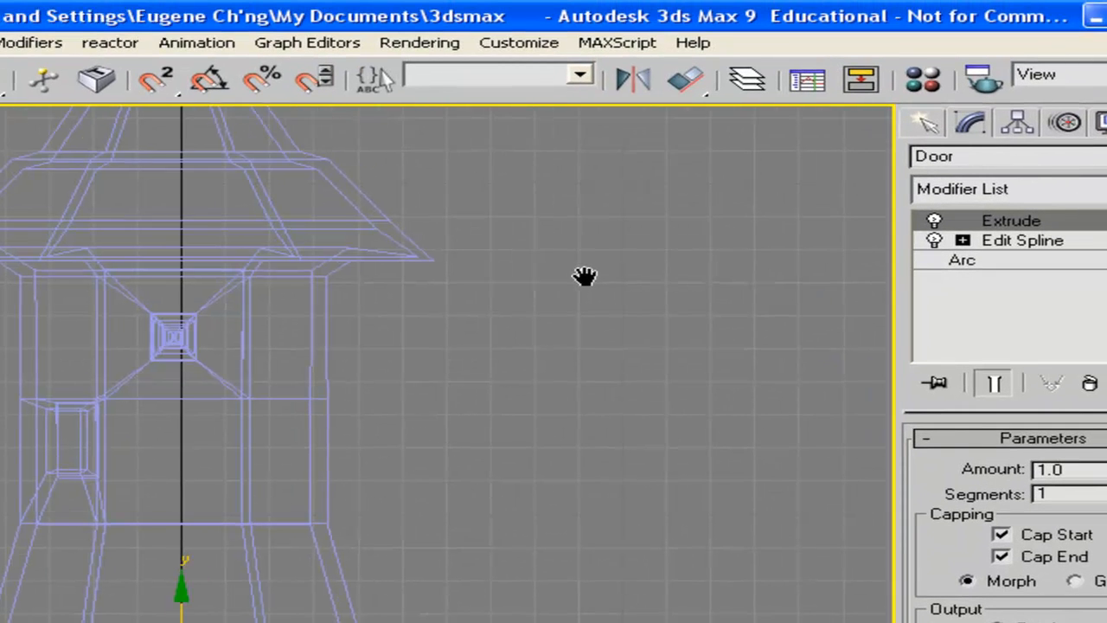
Draw spline Line01 from the hub outward as half a blade outline in the Front view.
click(976, 163)
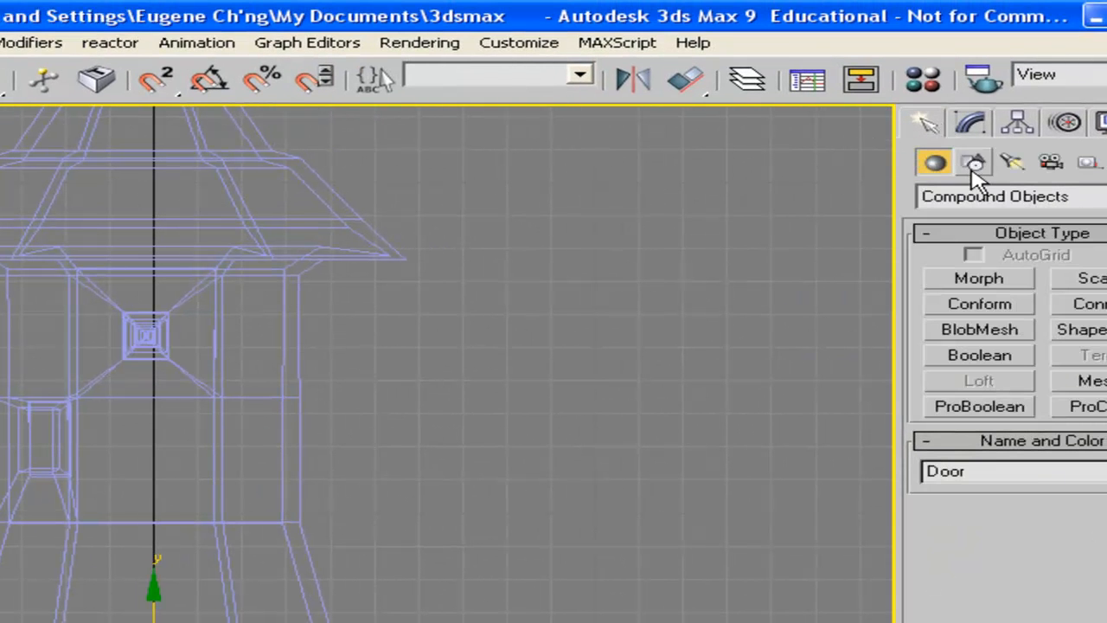
click(975, 163)
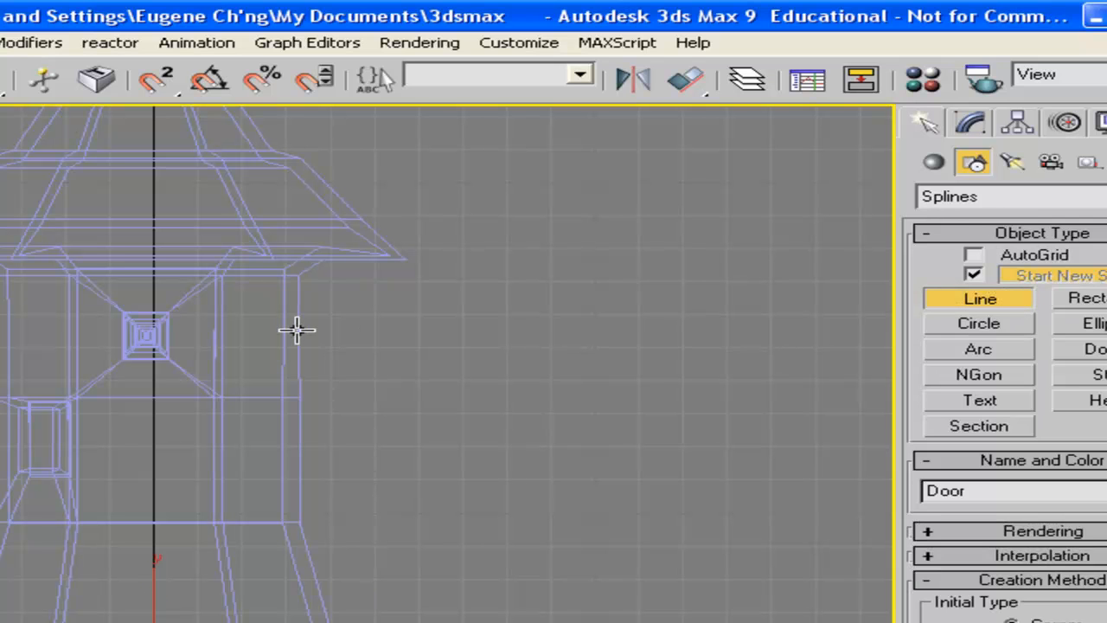
mouse_move(182, 332)
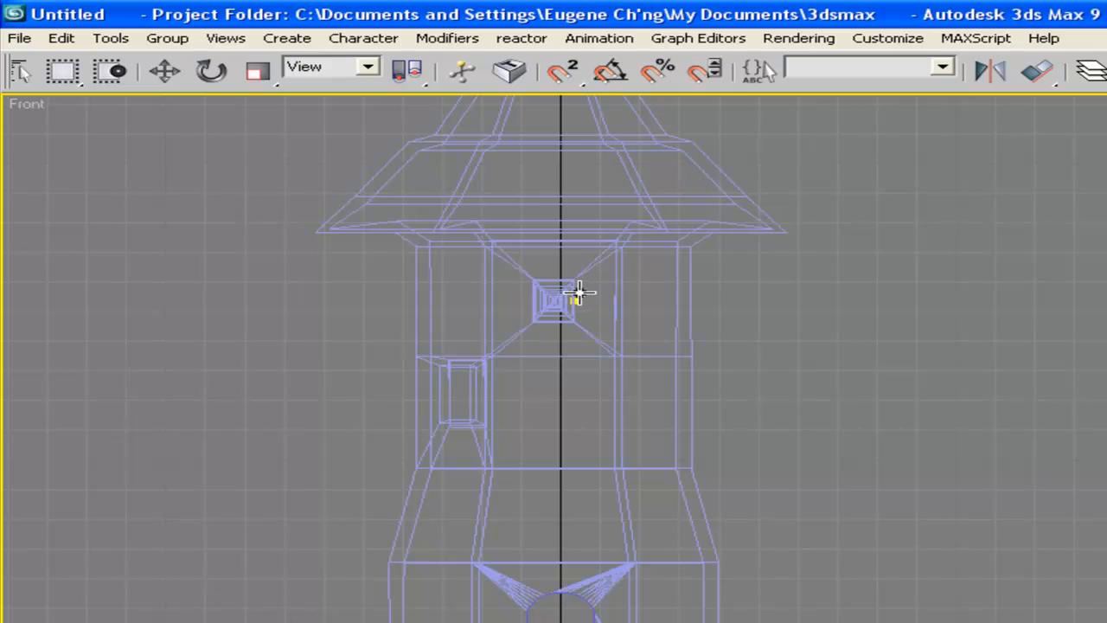
mouse_move(608, 287)
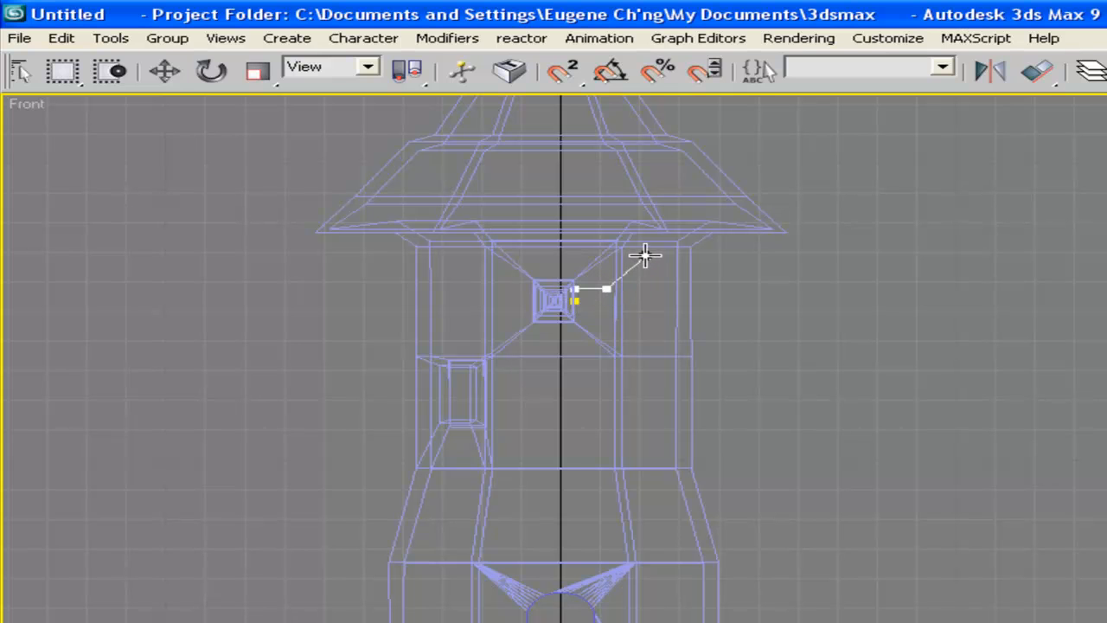
drag(644, 256, 951, 239)
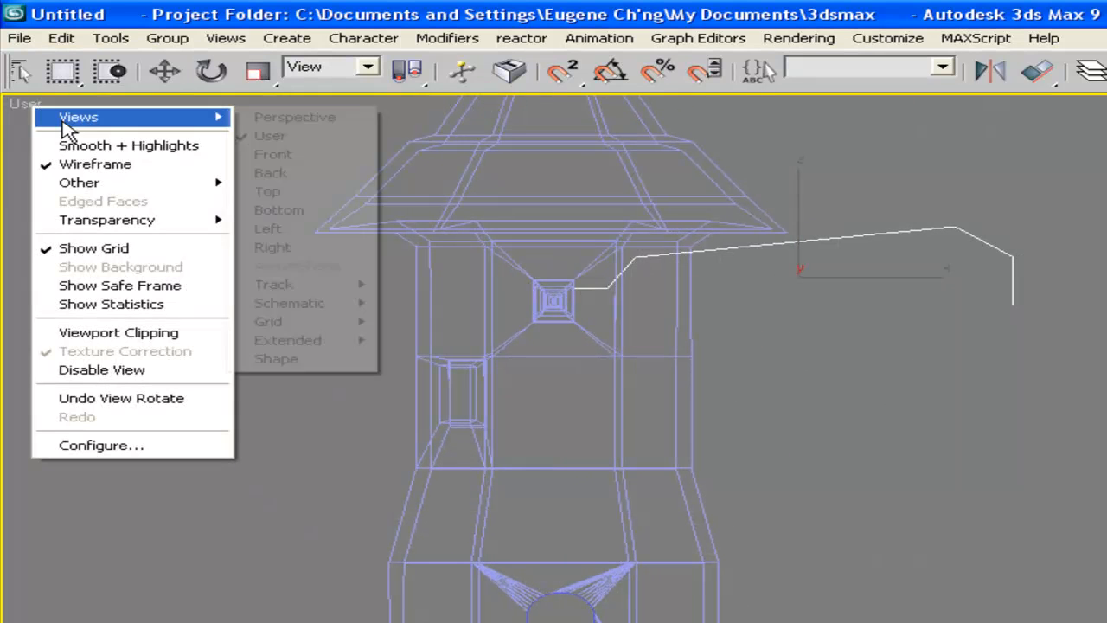
click(273, 154)
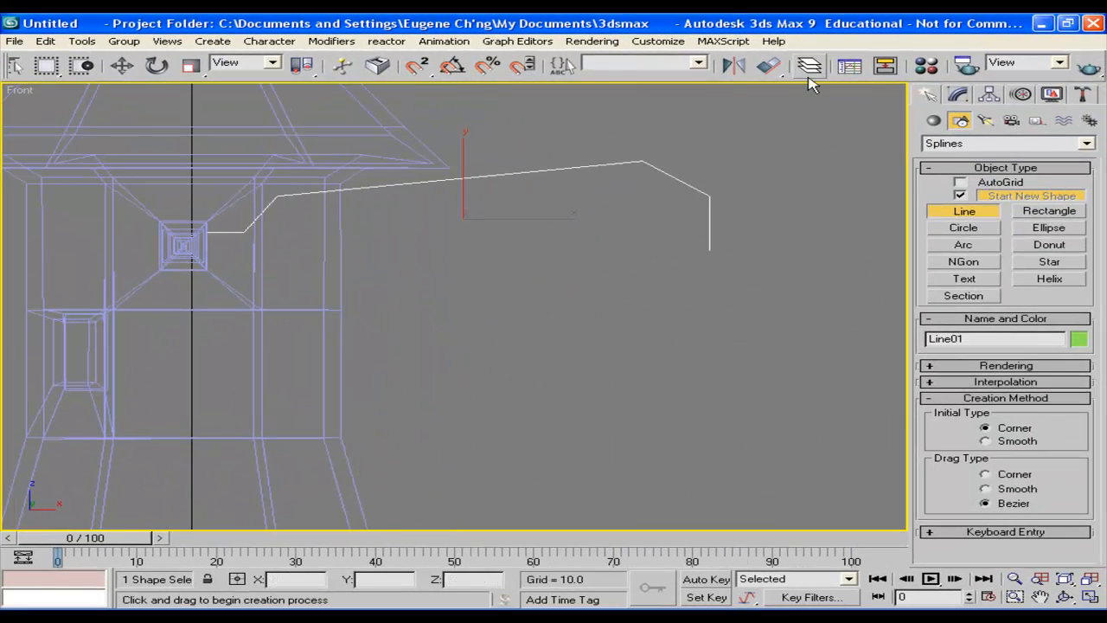
Mirror a copy of the half outline on Y and attach it to form the full blade shape Line02.
click(806, 66)
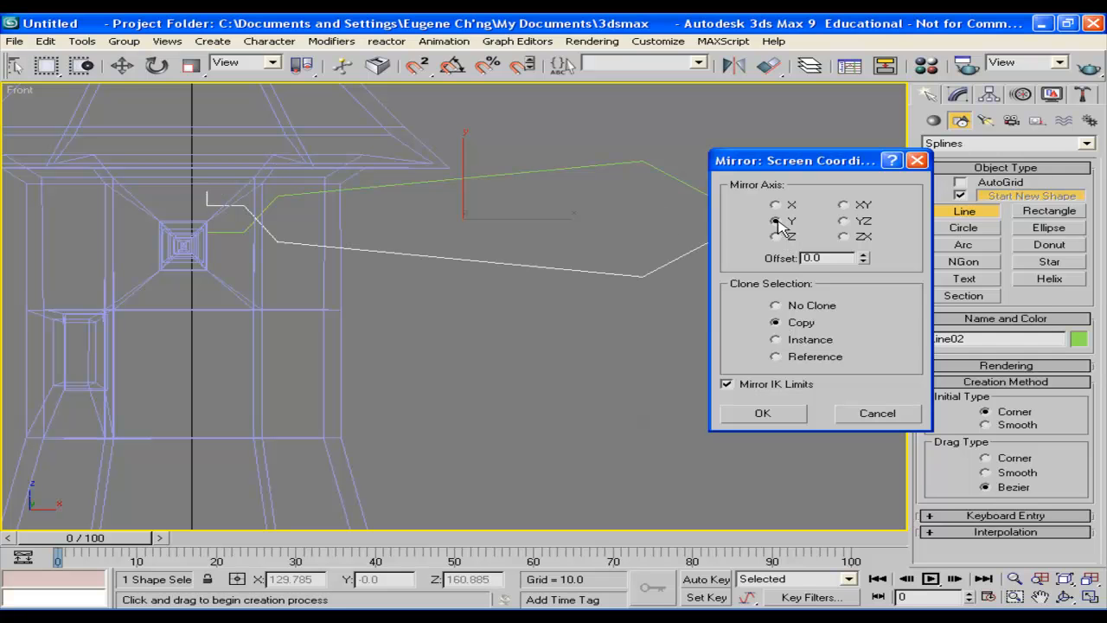
drag(794, 159, 330, 267)
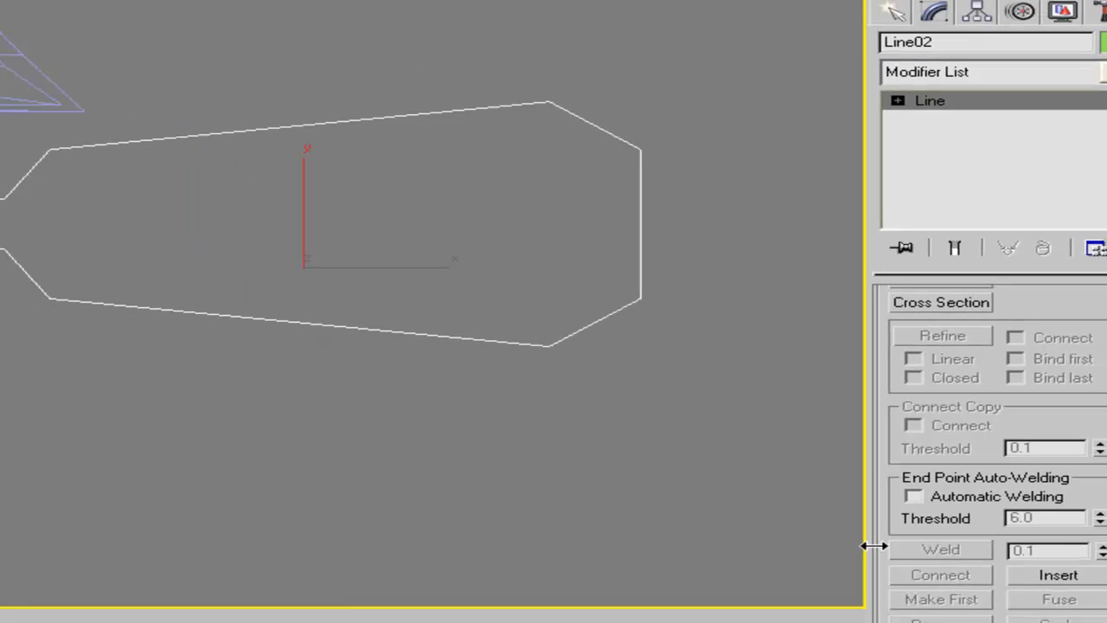
Weld the outline's end vertices with threshold 2 so the blade becomes a closed, filled shape.
click(896, 101)
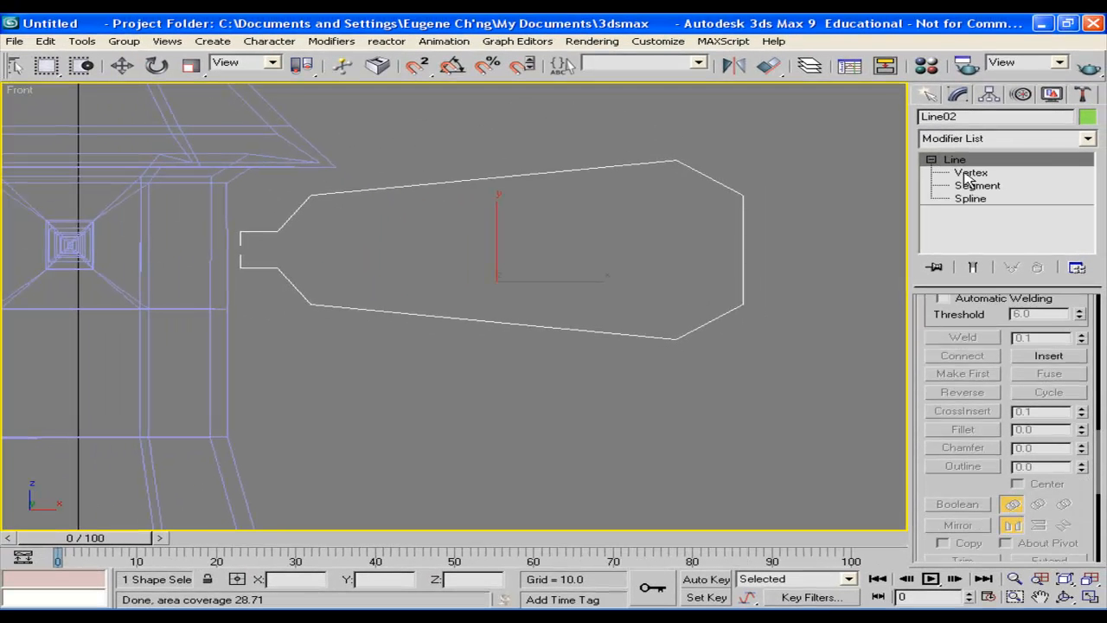
click(970, 173)
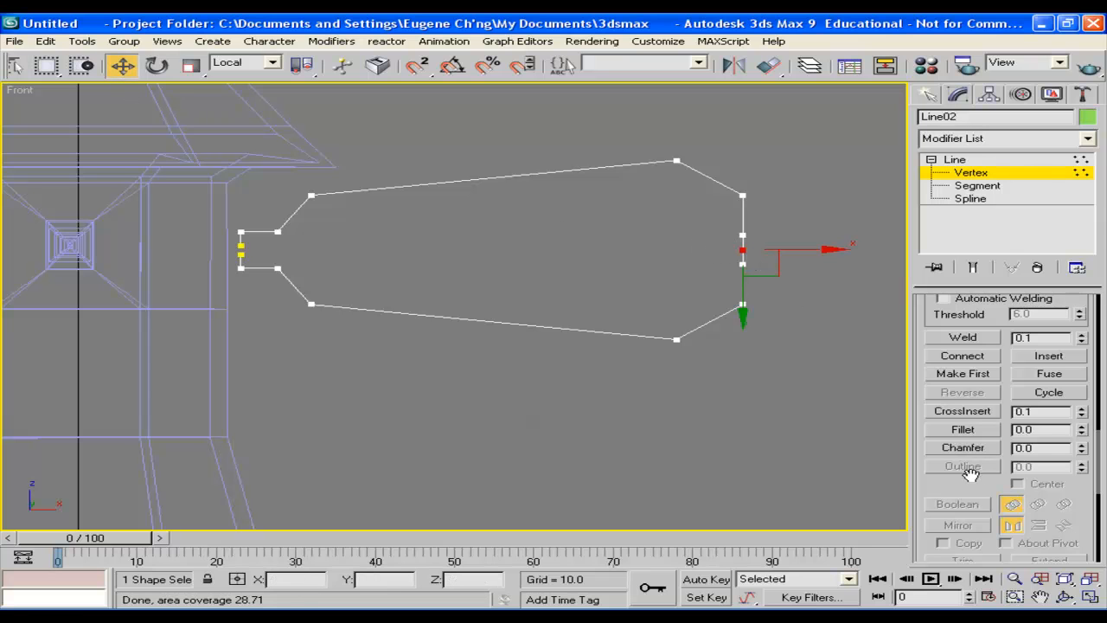
click(961, 336)
text(2)
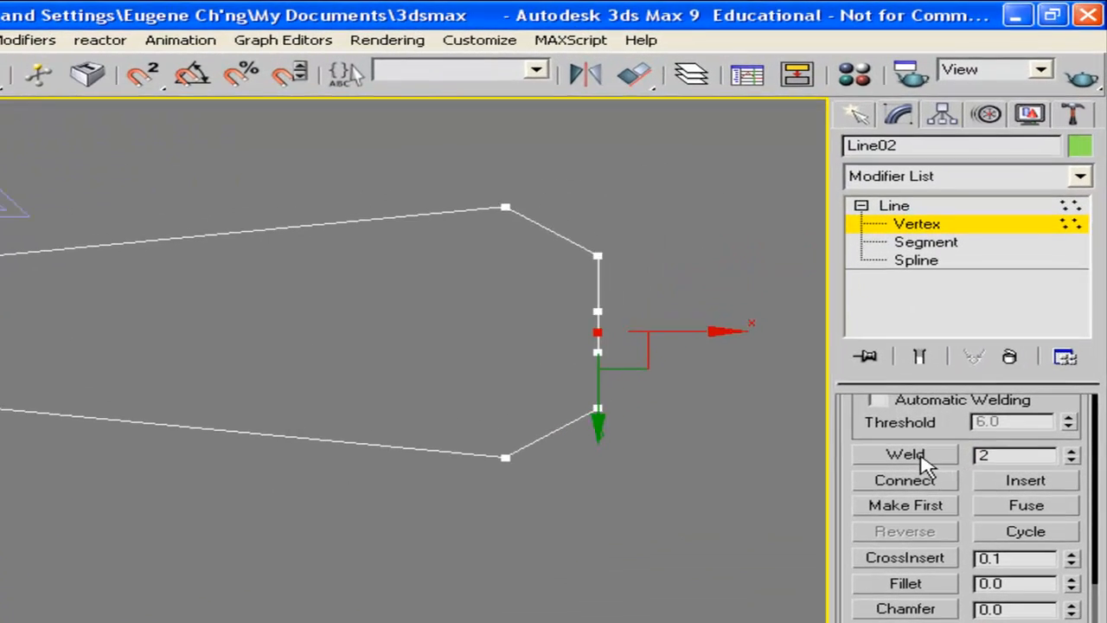
click(905, 455)
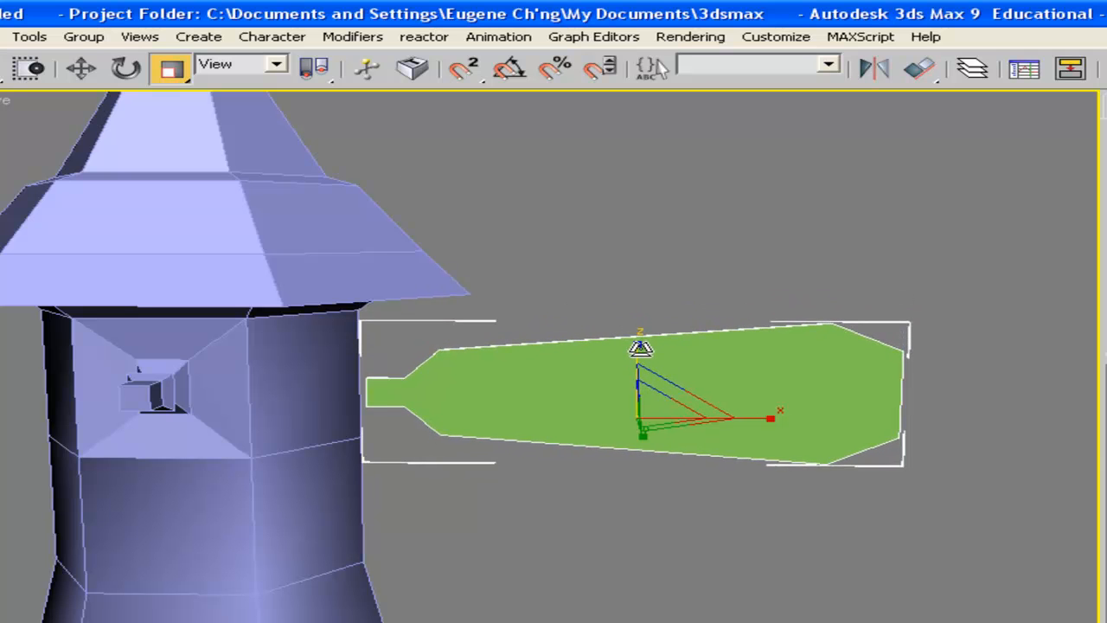
Add an Edit Poly modifier above the Blade's 1.0 Extrude and go to Polygon level.
click(937, 363)
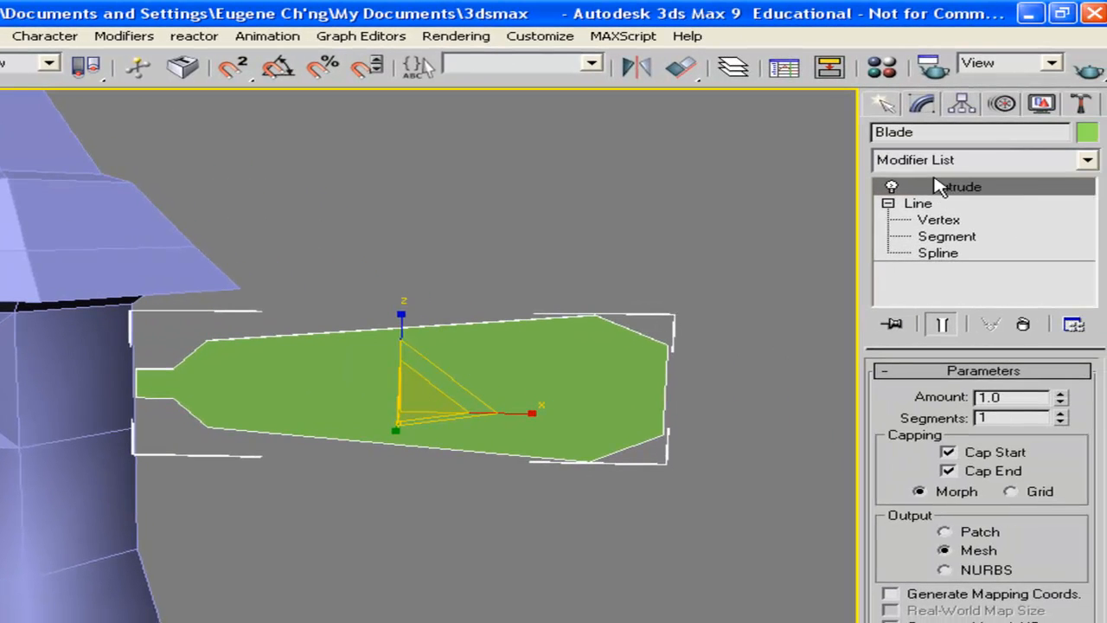
click(1086, 159)
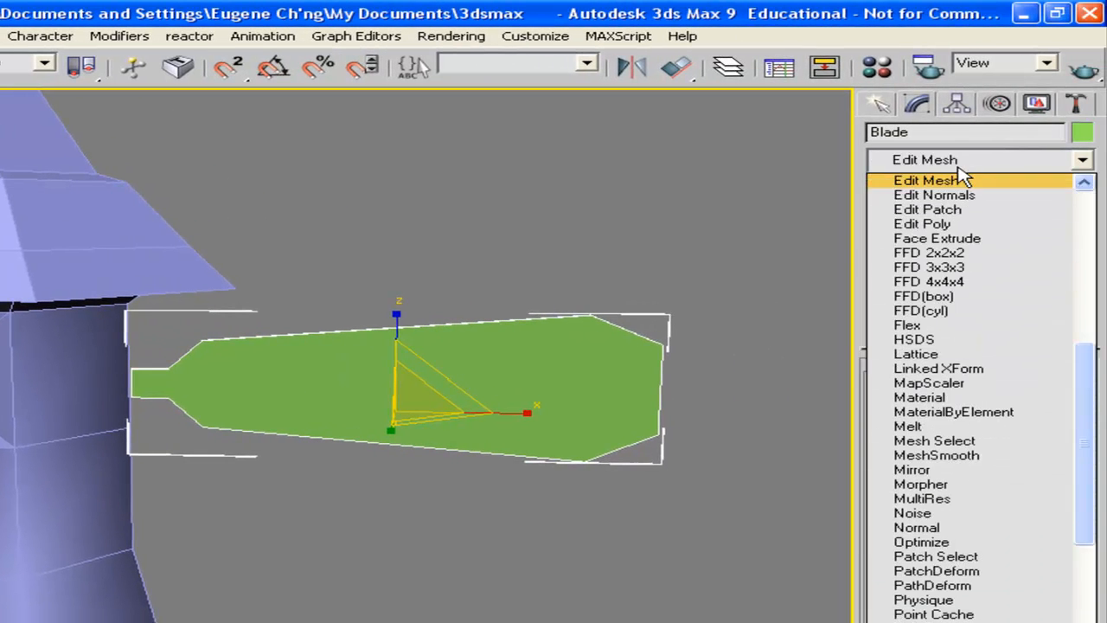
click(921, 223)
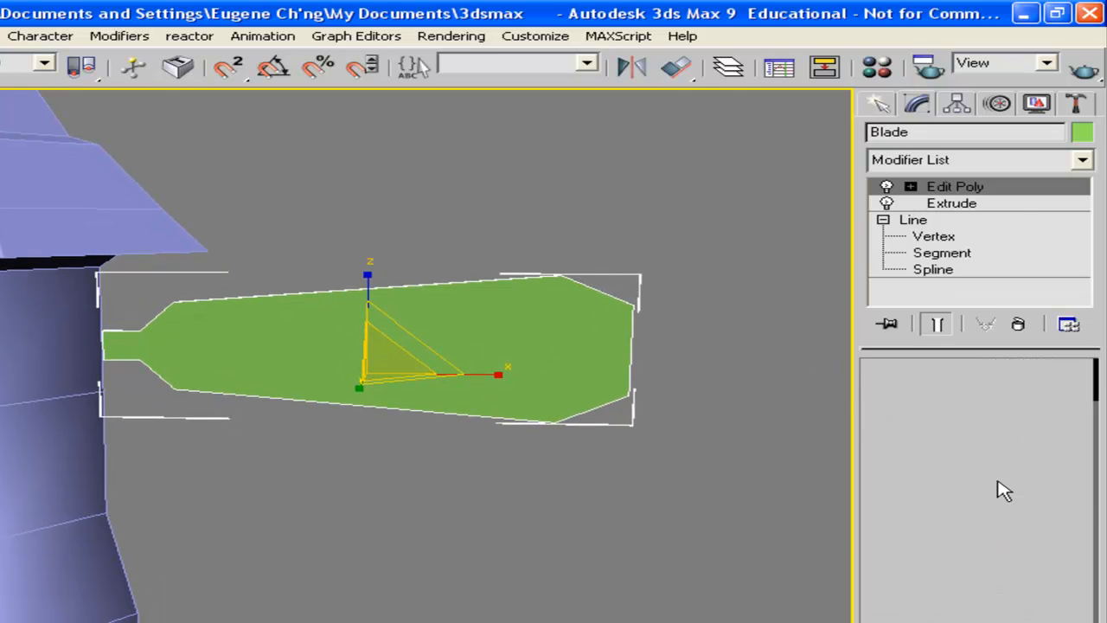
click(954, 186)
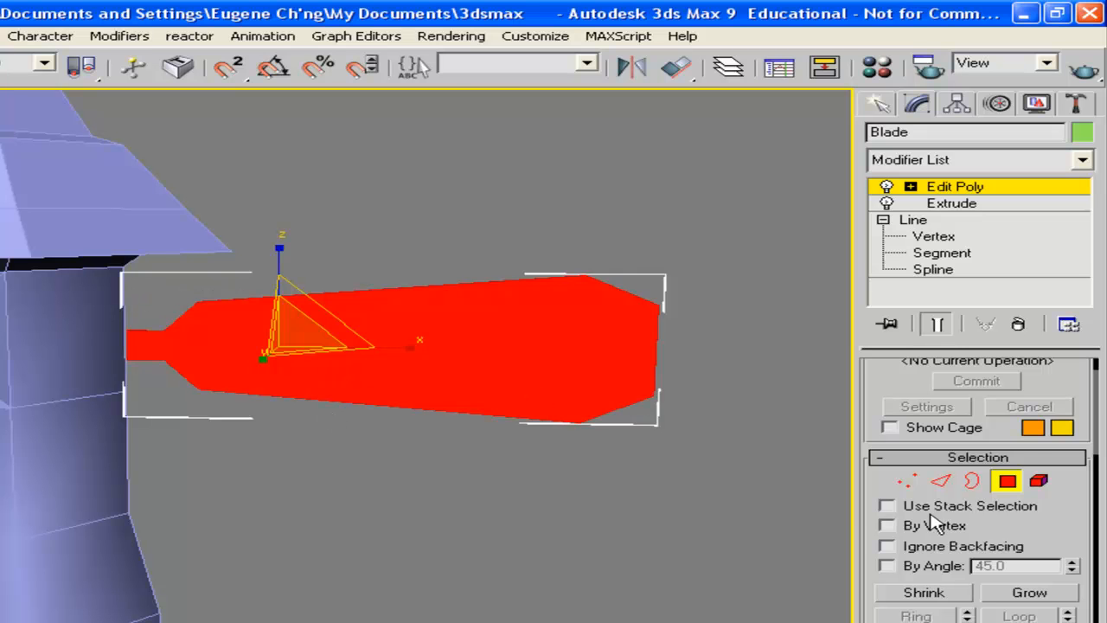
Select the blade's polygons and QuickSlice a cut across the blade.
scroll(down, 3)
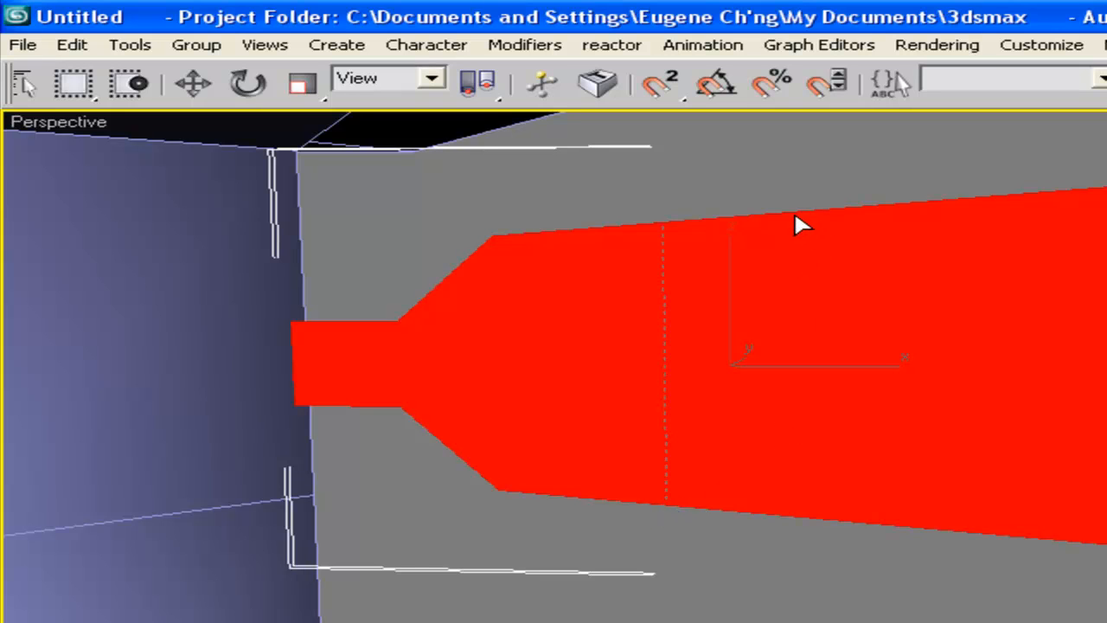
mouse_move(792, 523)
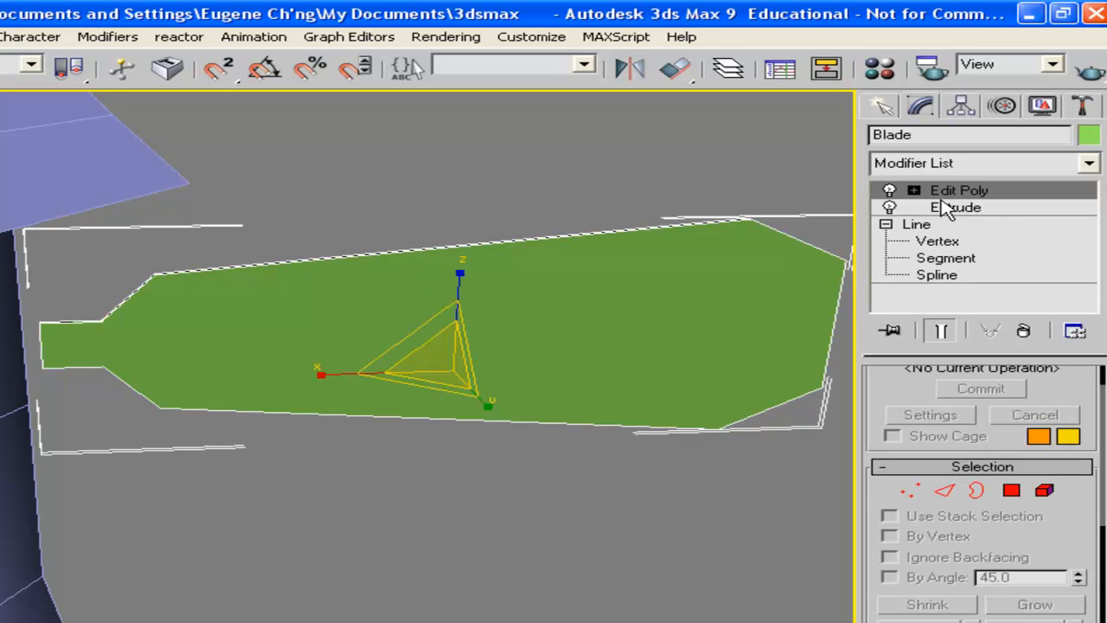
click(958, 188)
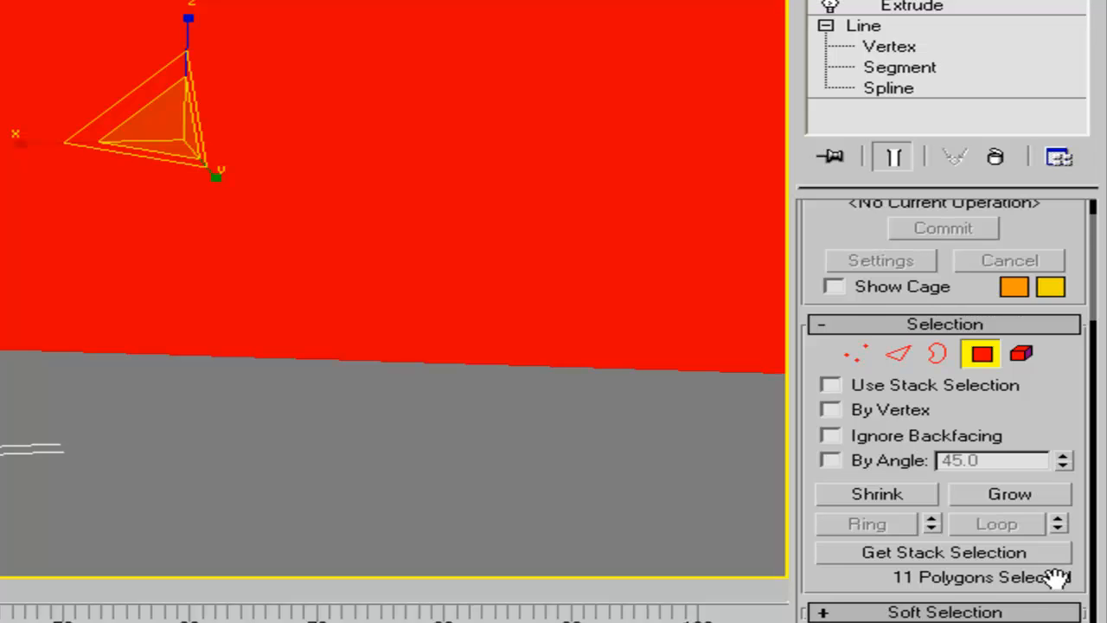
scroll(down, 3)
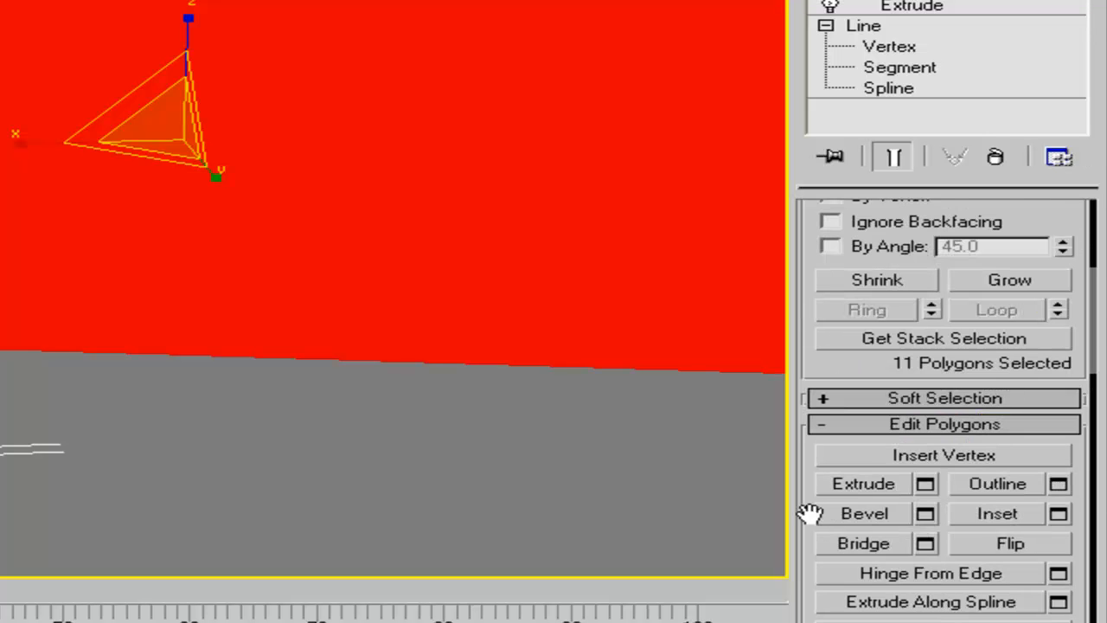
scroll(up, 3)
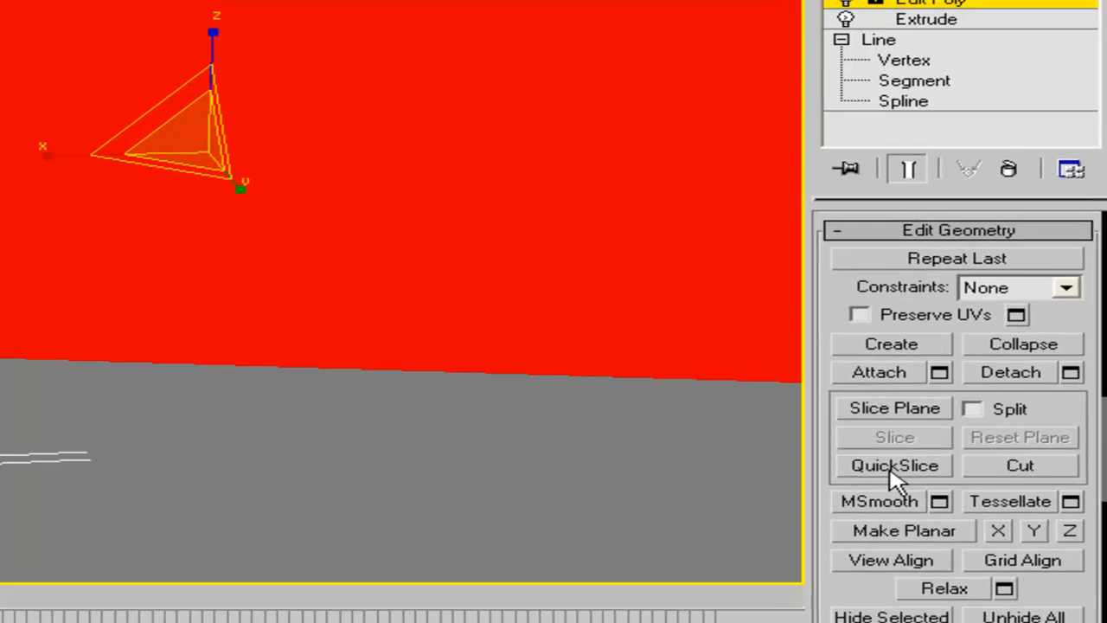
click(893, 465)
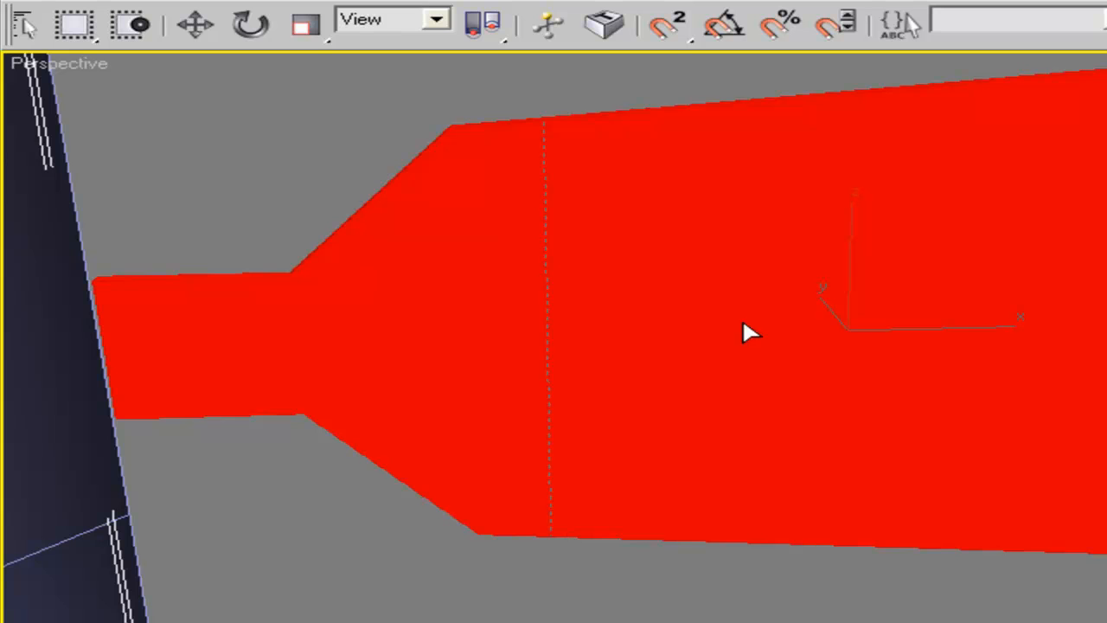
mouse_move(646, 550)
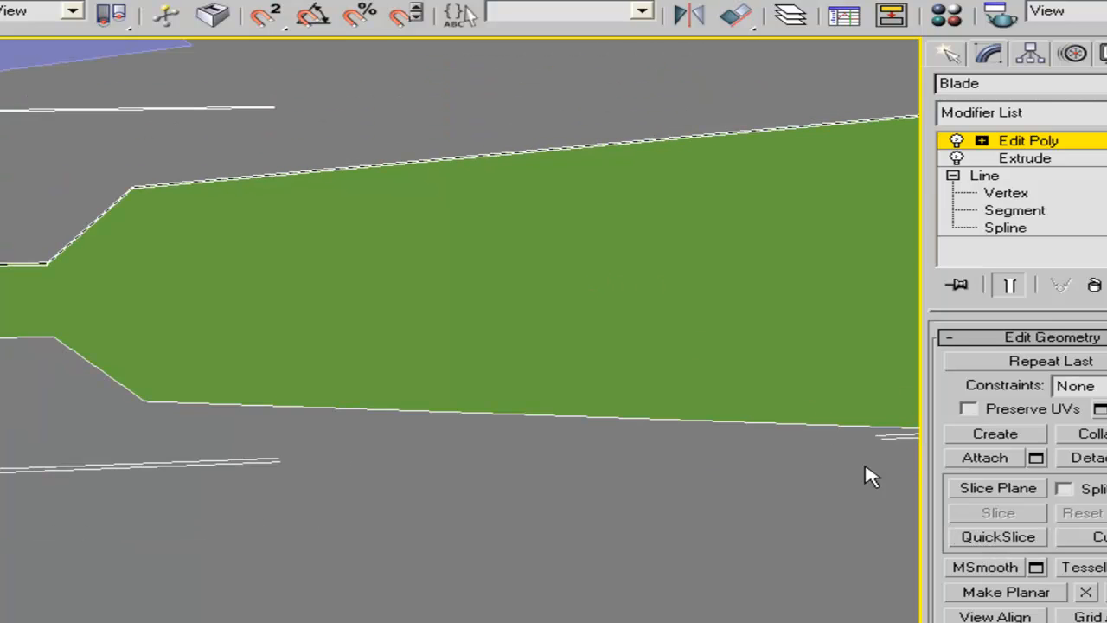
click(996, 488)
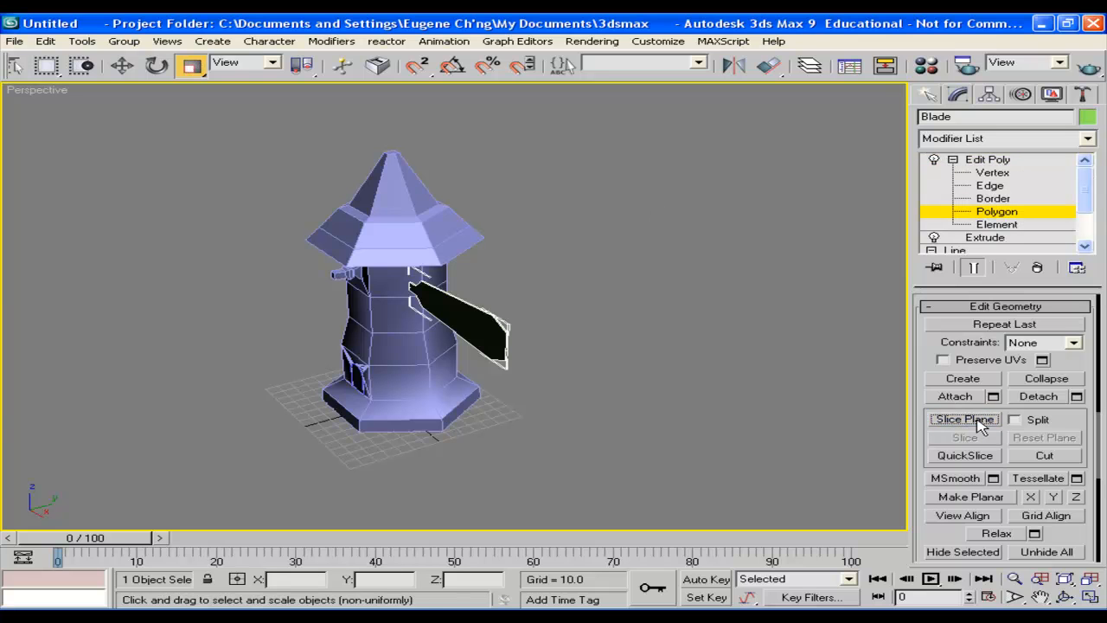
Rotate a Slice Plane to add further cross-section cuts along the blade's length.
click(963, 420)
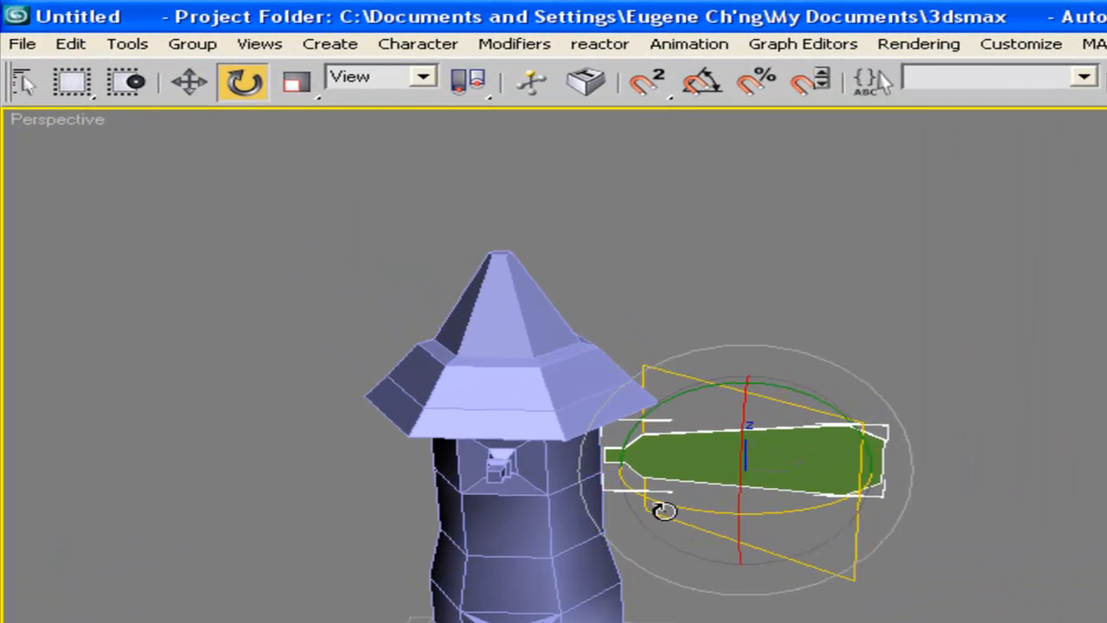
drag(660, 510, 488, 491)
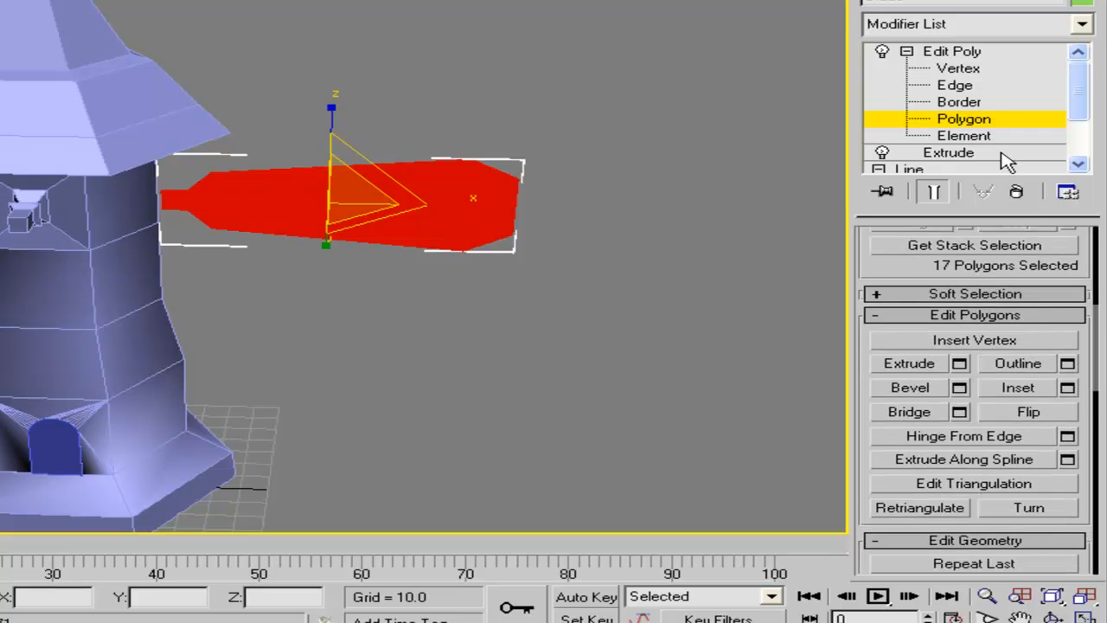
scroll(down, 3)
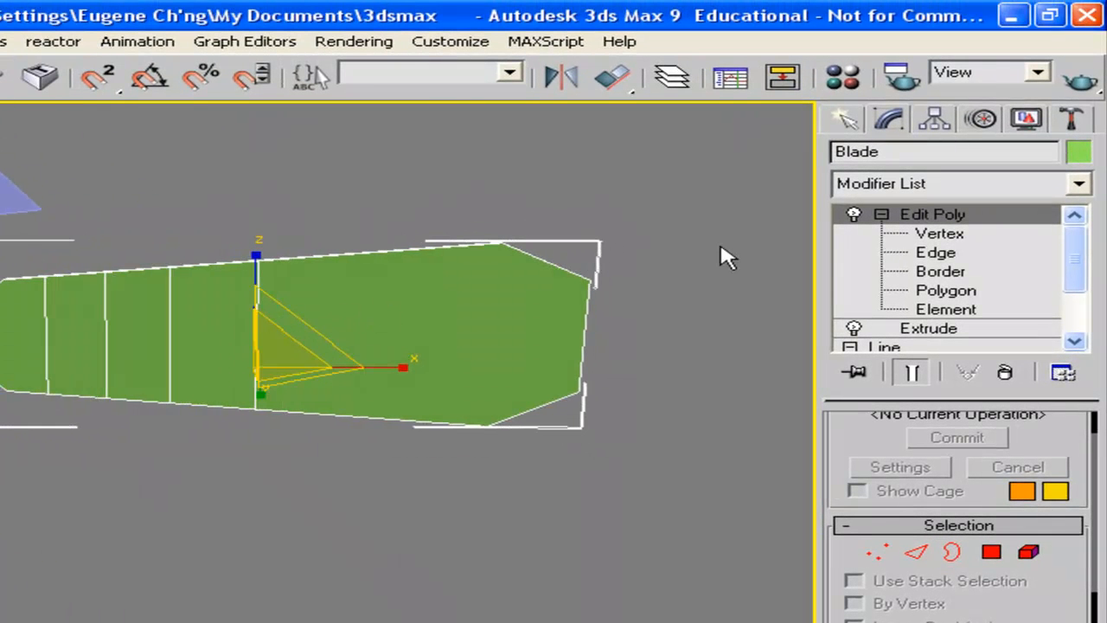
click(1077, 183)
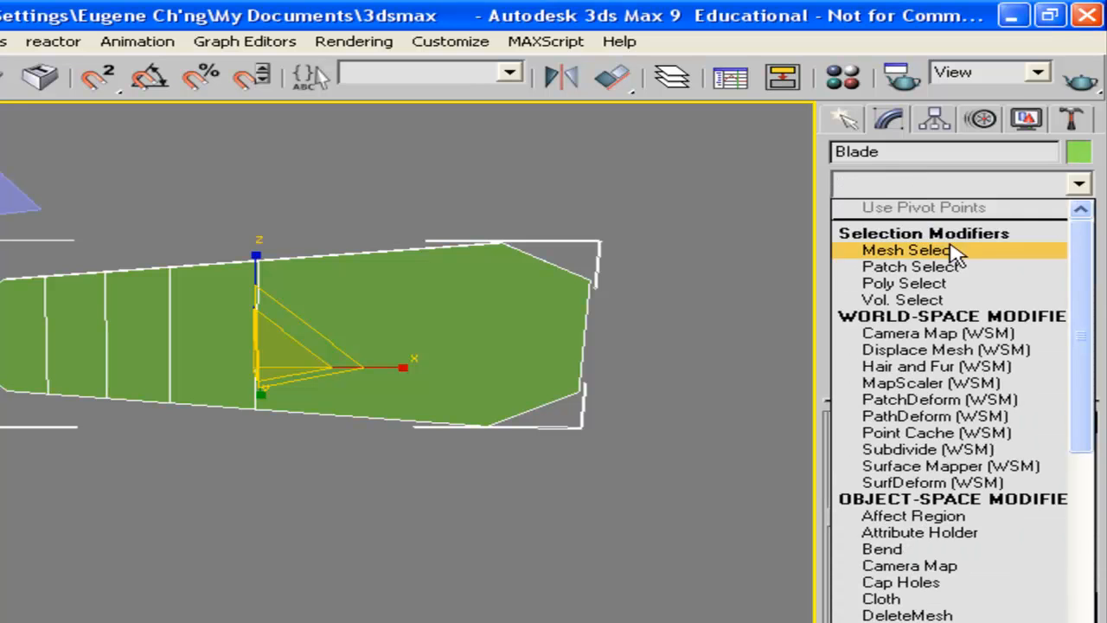
Add a Twist modifier to the Blade with Angle -2.5 around the Y axis.
scroll(down, 3)
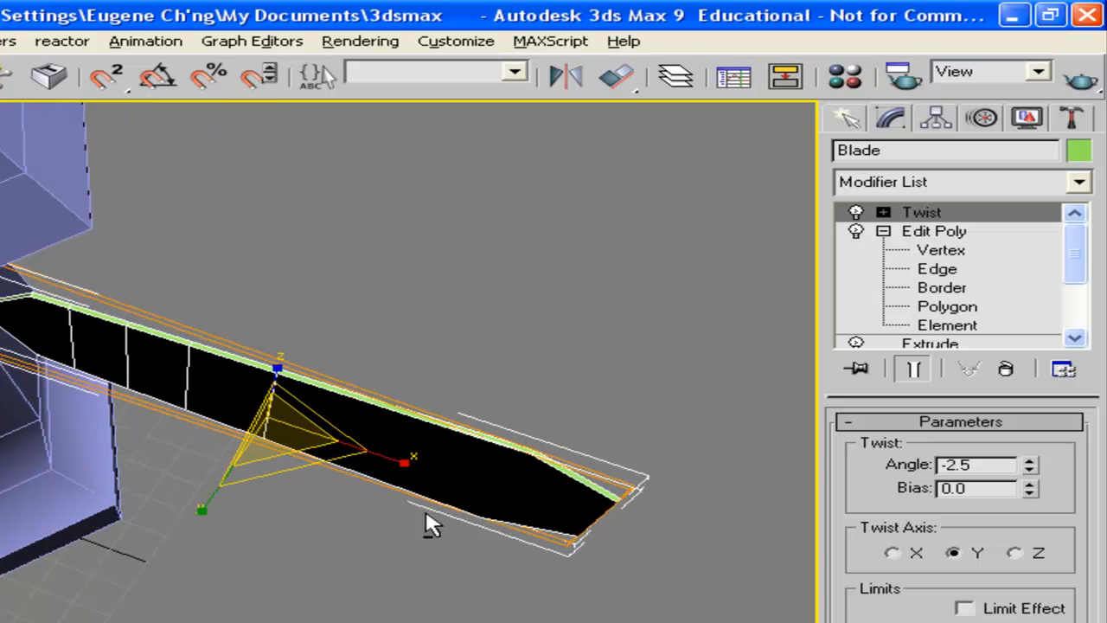
click(1031, 468)
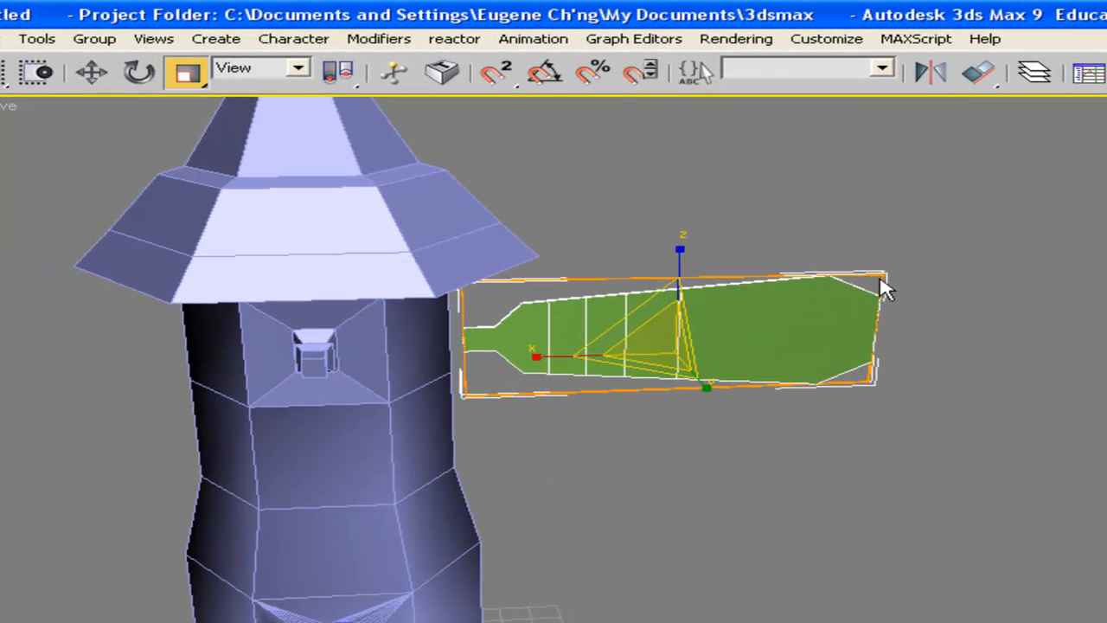
Add a second Edit Poly above Twist, then choose the Compound Objects geometry category.
click(92, 73)
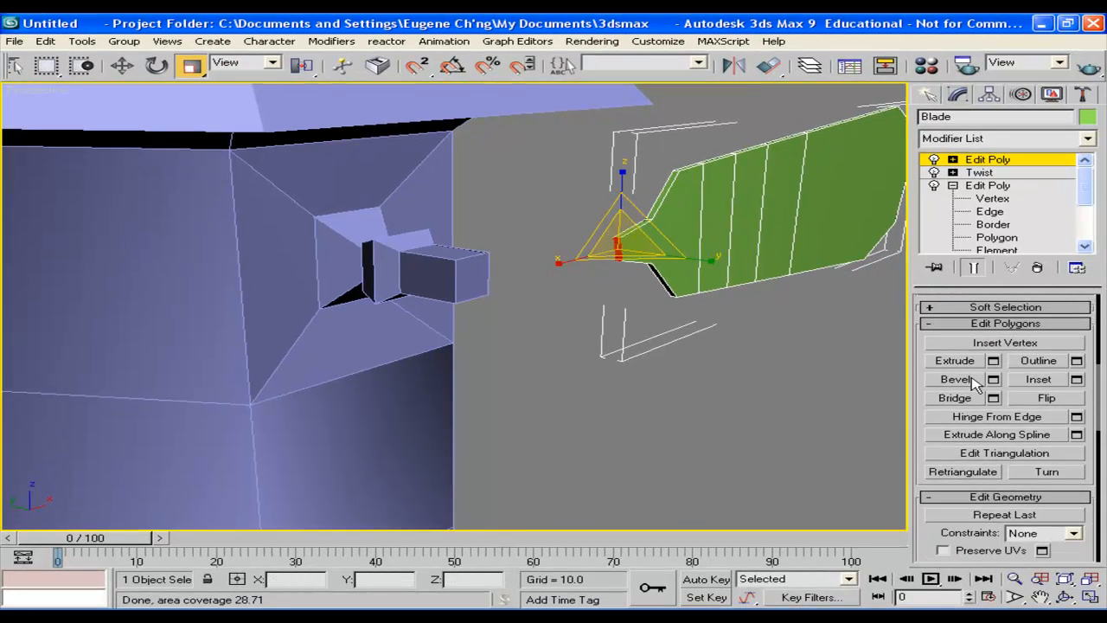
click(955, 361)
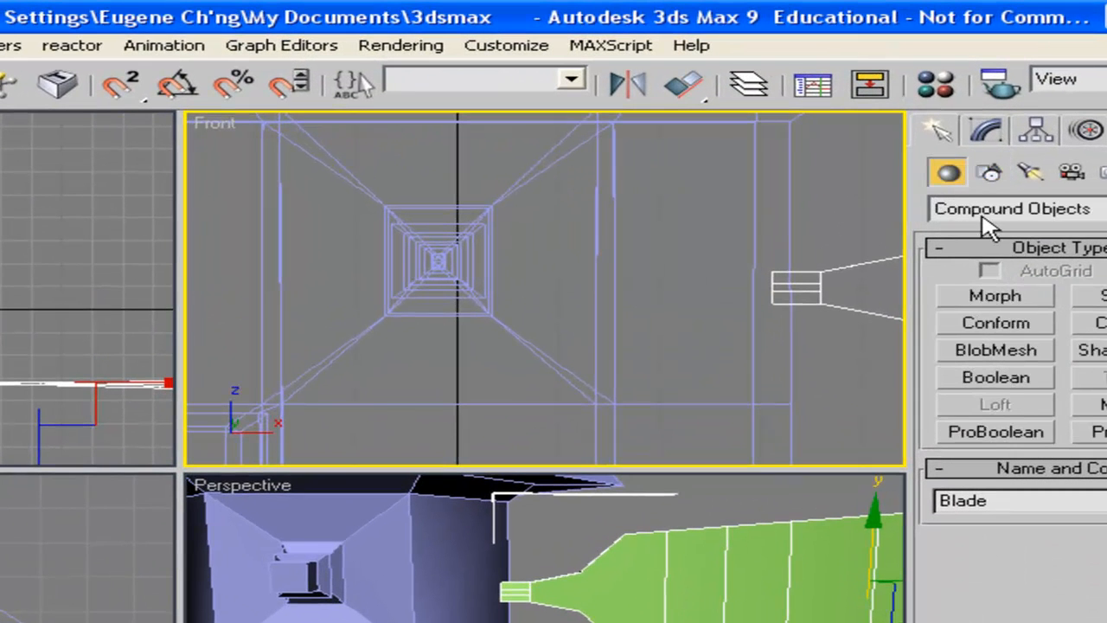
Create Cylinder01 as the hub and move it onto the tower's front stub.
click(1010, 207)
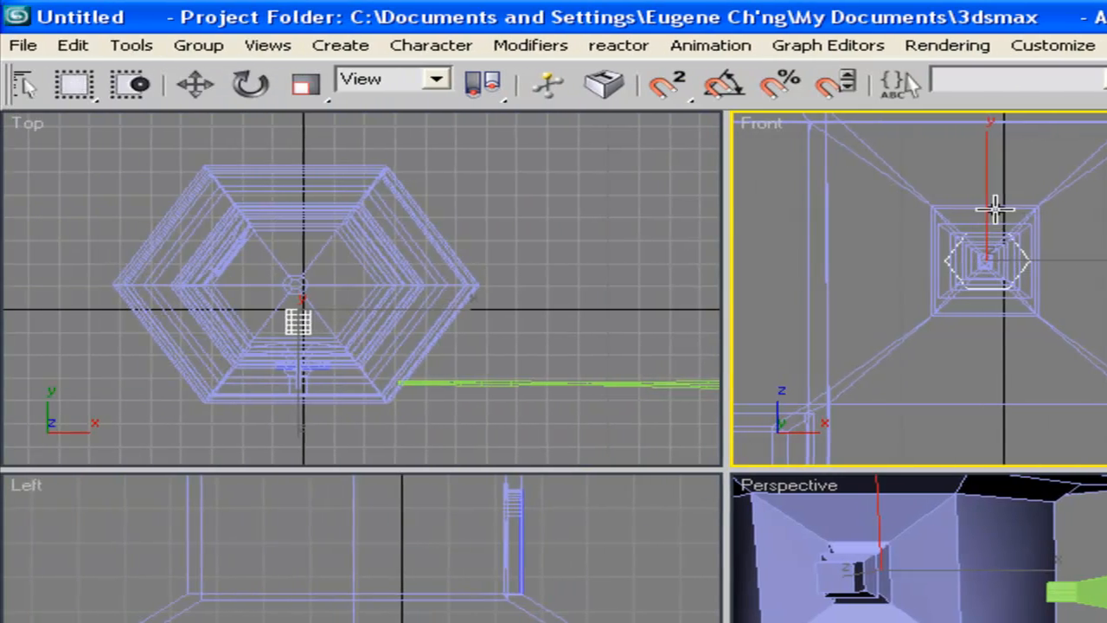
click(194, 83)
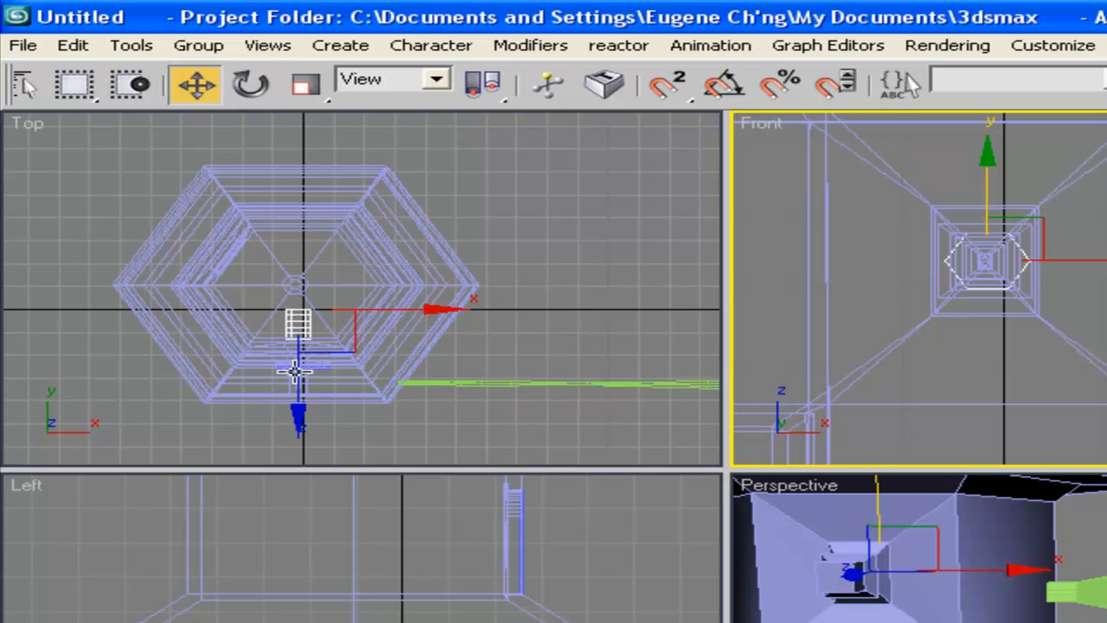
drag(297, 372, 298, 277)
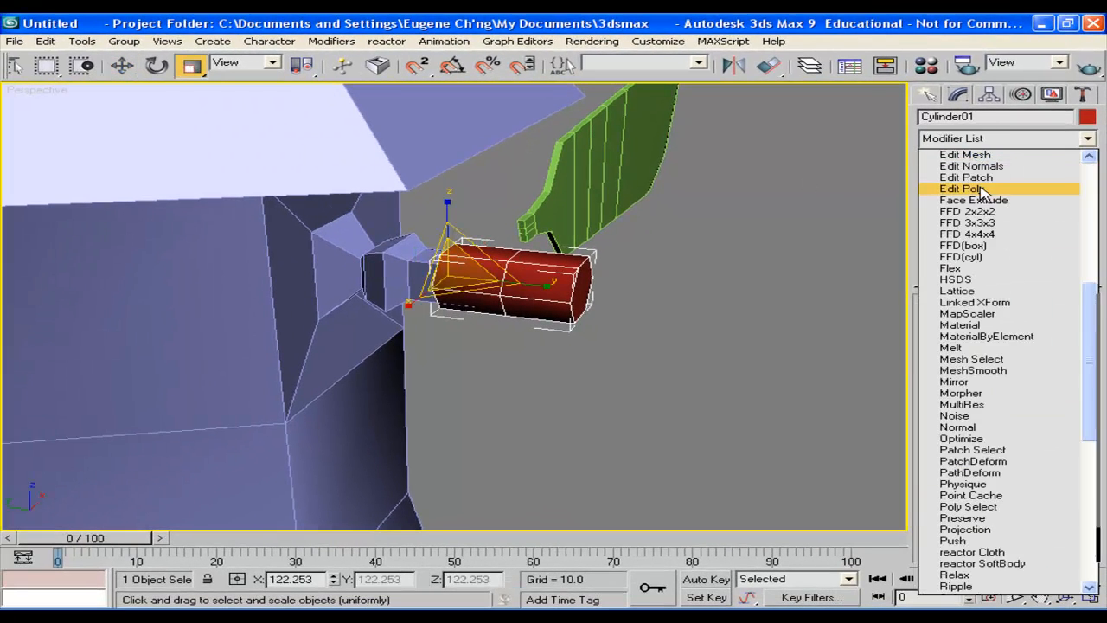
Add Edit Poly to the hub cylinder, then move the blade so its root meets the hub.
click(962, 188)
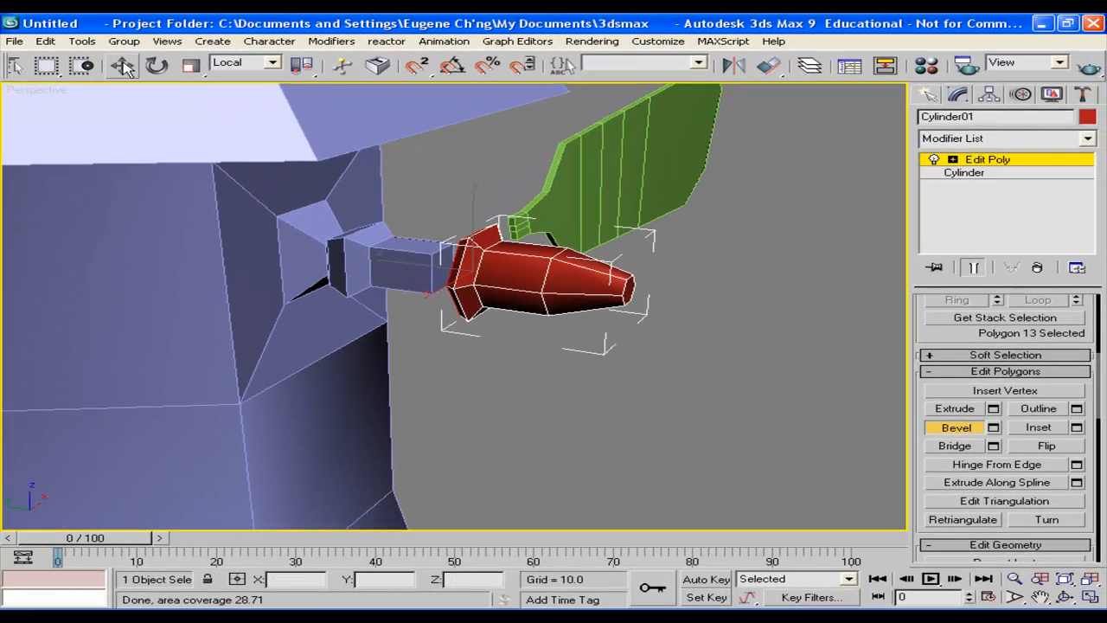
click(123, 66)
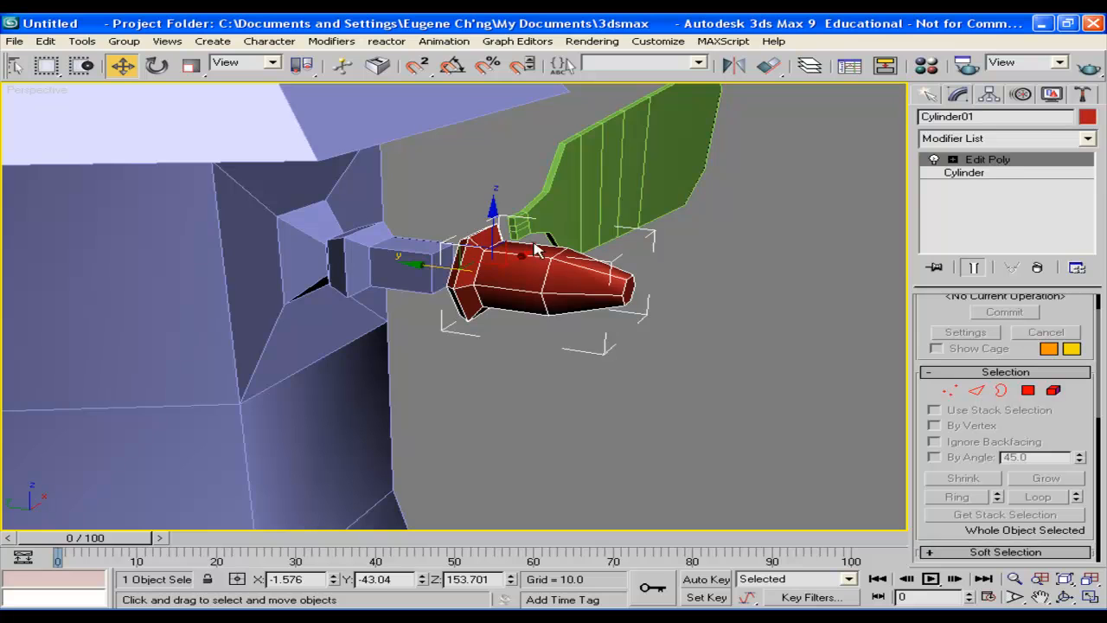
drag(519, 256, 383, 268)
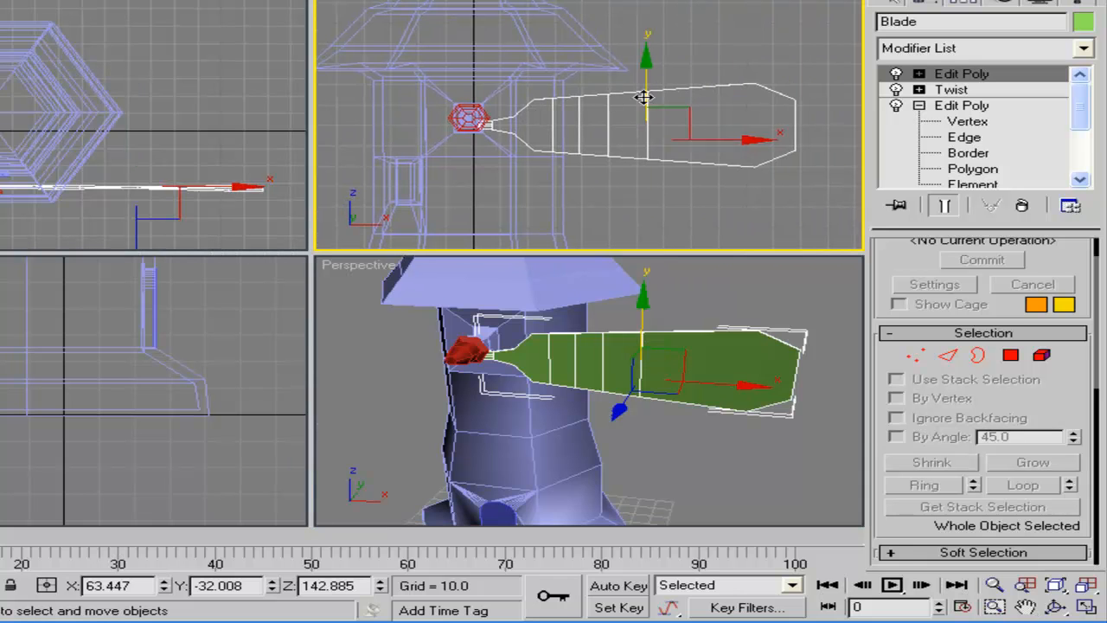
Orbit and zoom the view to face the windmill for pivot placement.
drag(647, 96, 646, 73)
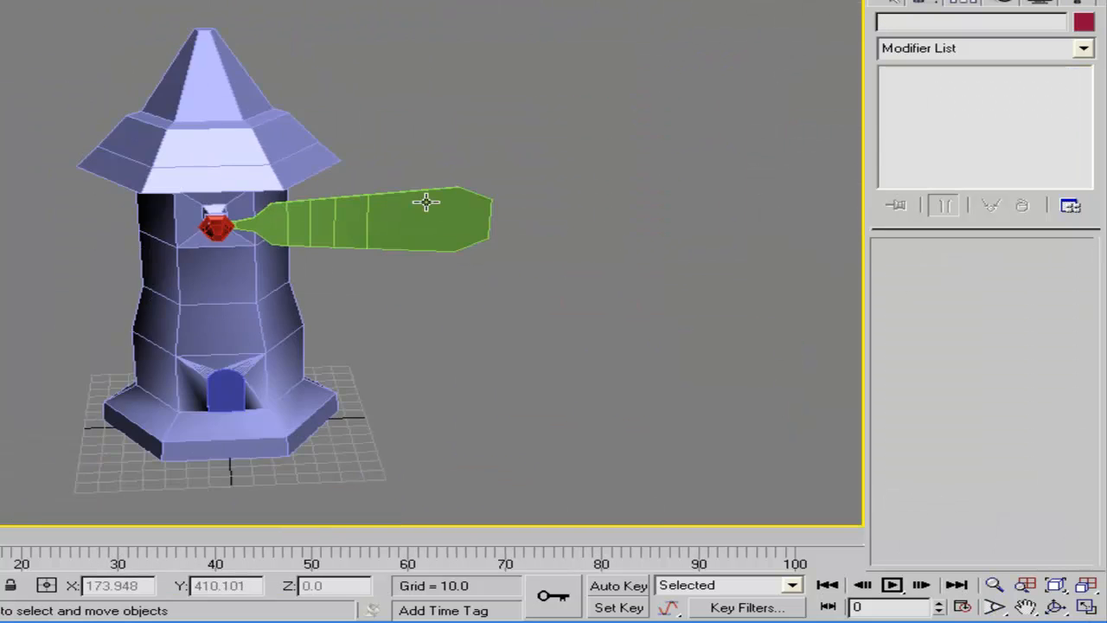
scroll(up, 3)
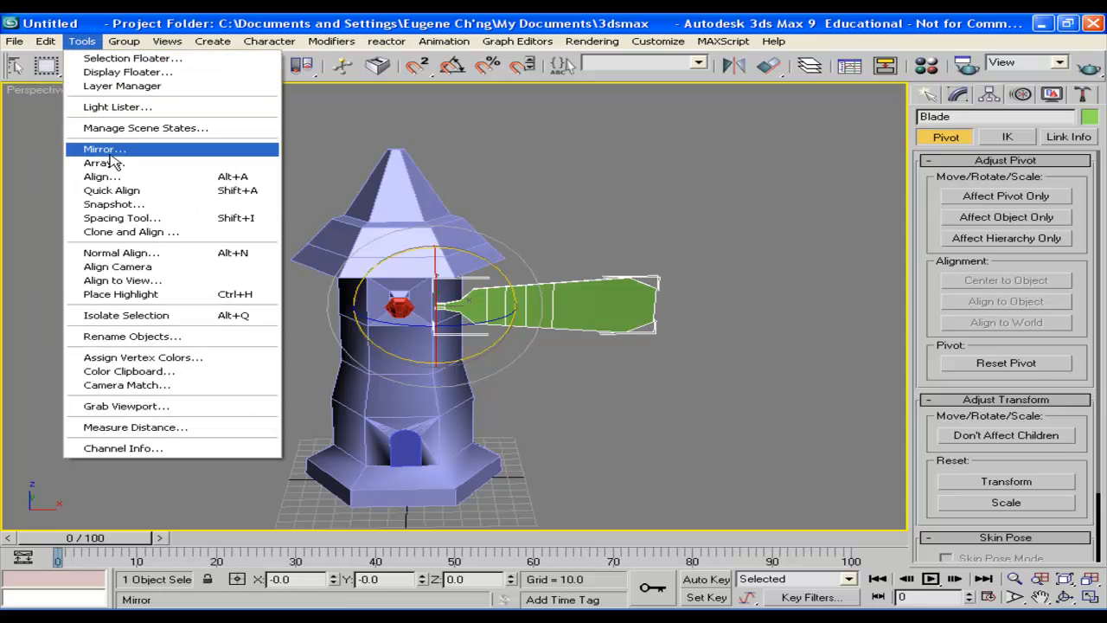
Array the blade with 120° rotation, count 3, Instance, preview and confirm.
click(96, 163)
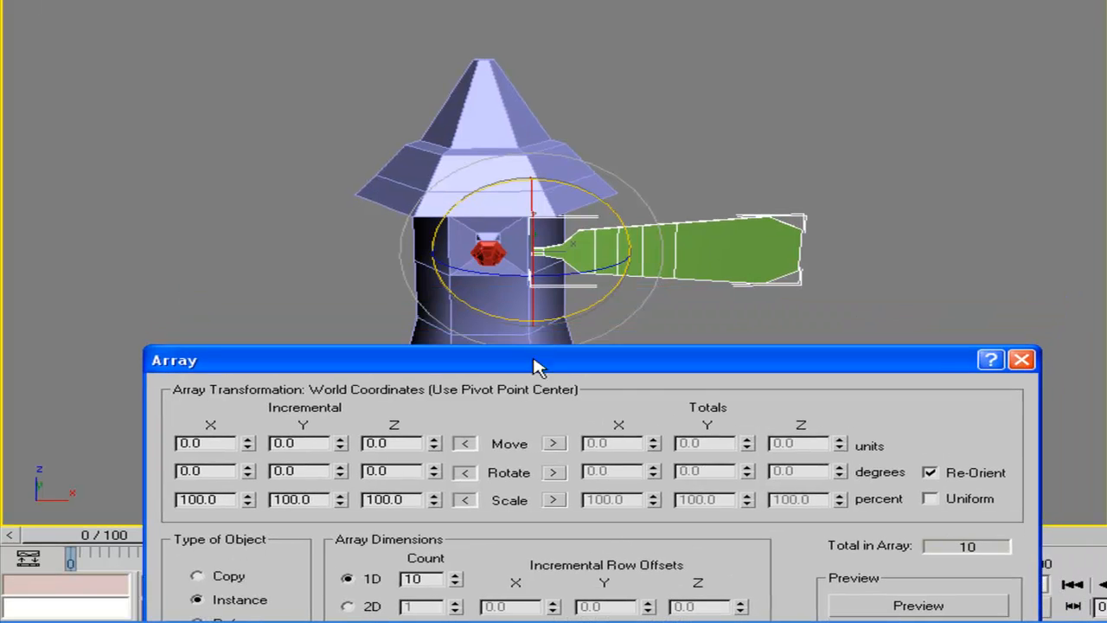
mouse_move(529, 344)
text(3)
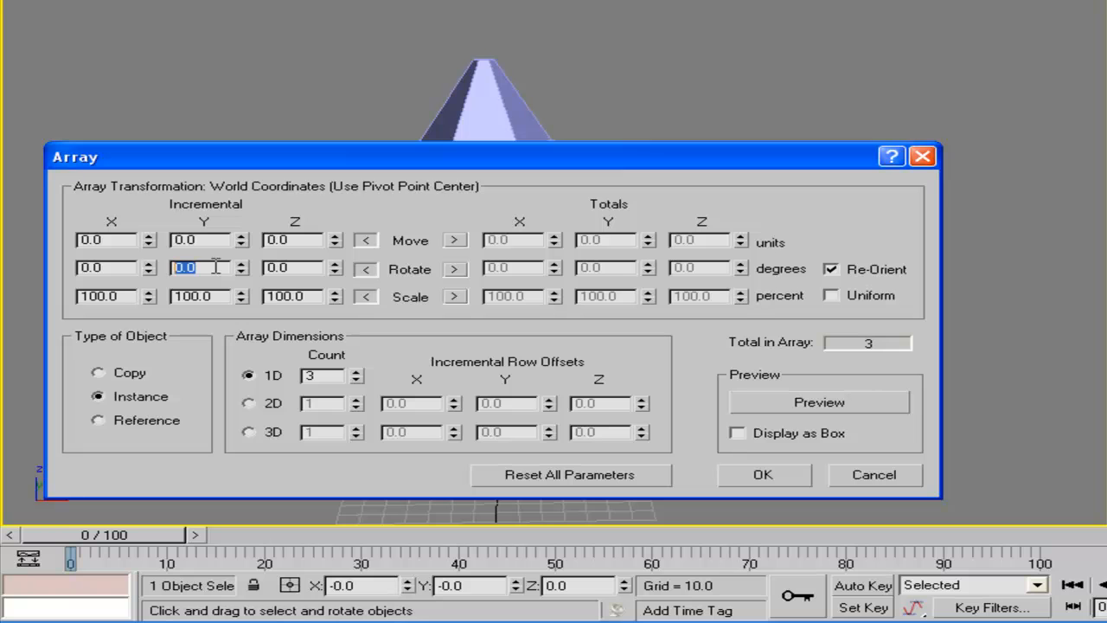
text(1)
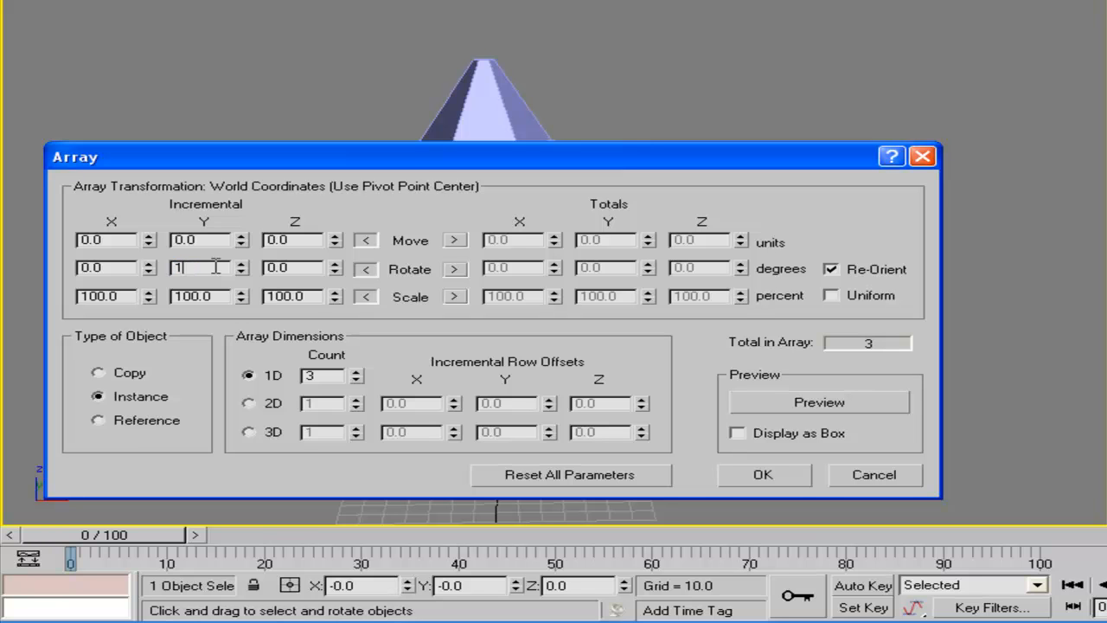
click(818, 403)
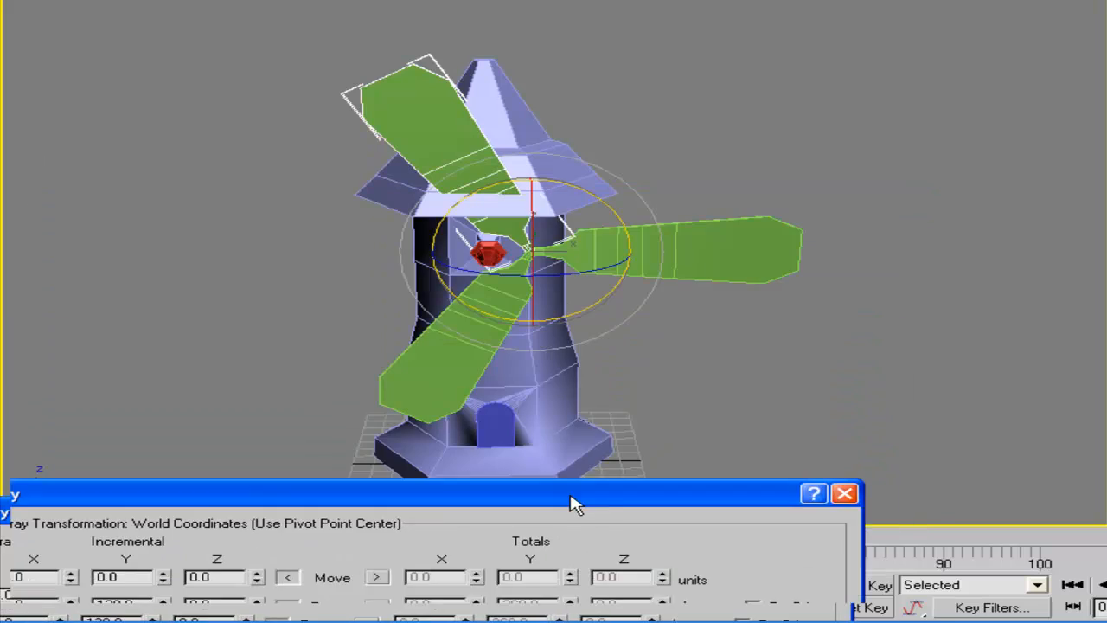
click(844, 493)
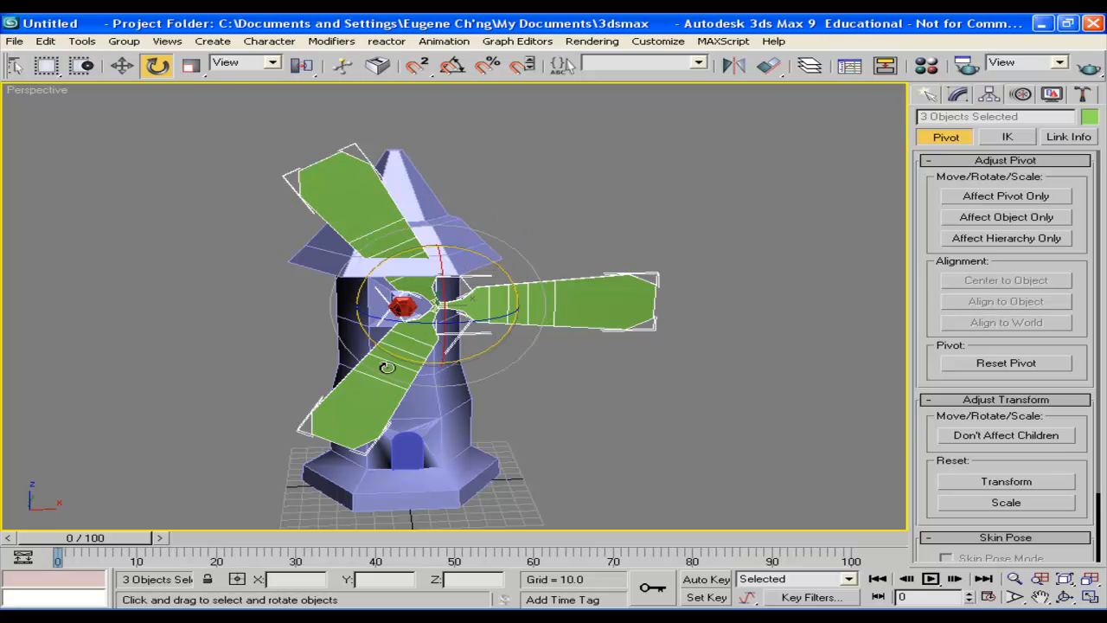
Select the red Cylinder01 hub and orbit for a close side view.
click(123, 66)
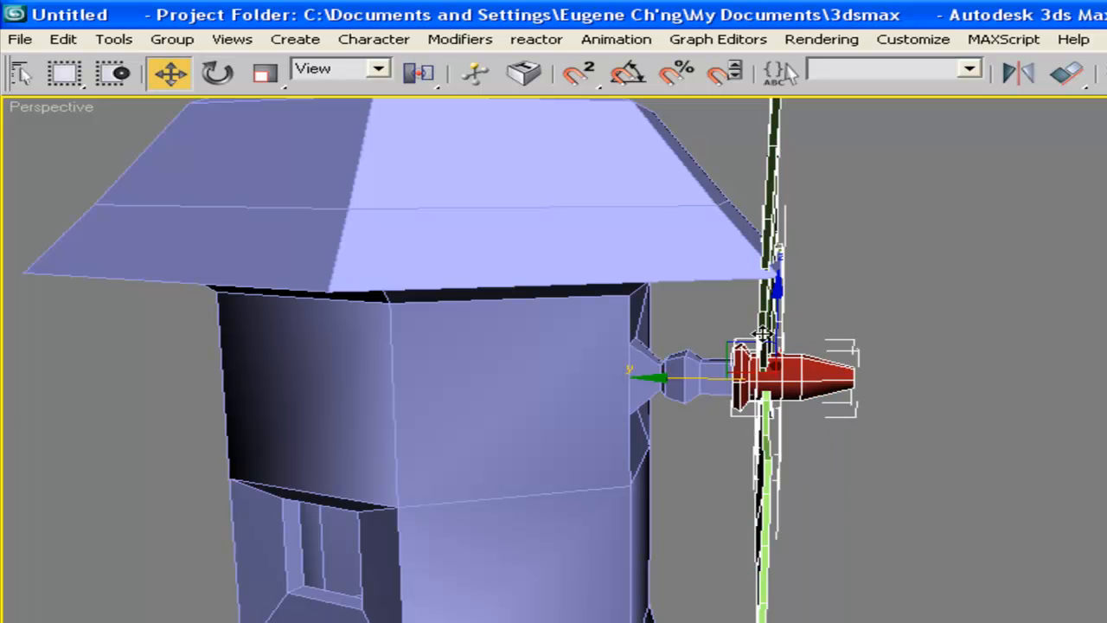
drag(752, 377, 804, 380)
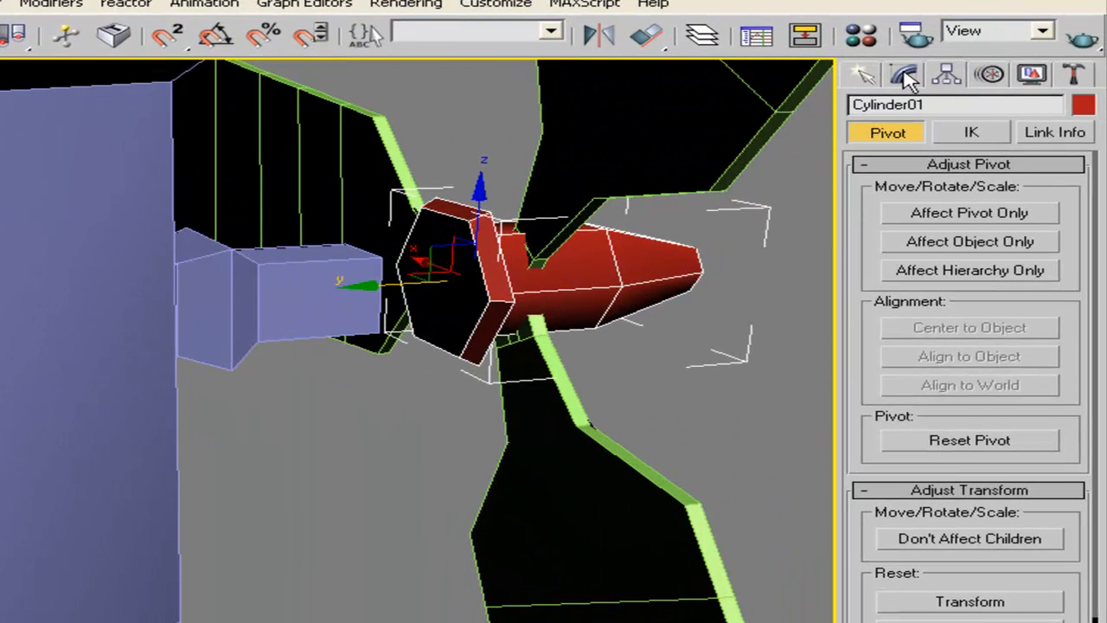
Select the hub's front polygon in Edit Poly and bevel it into a nose cone.
click(902, 74)
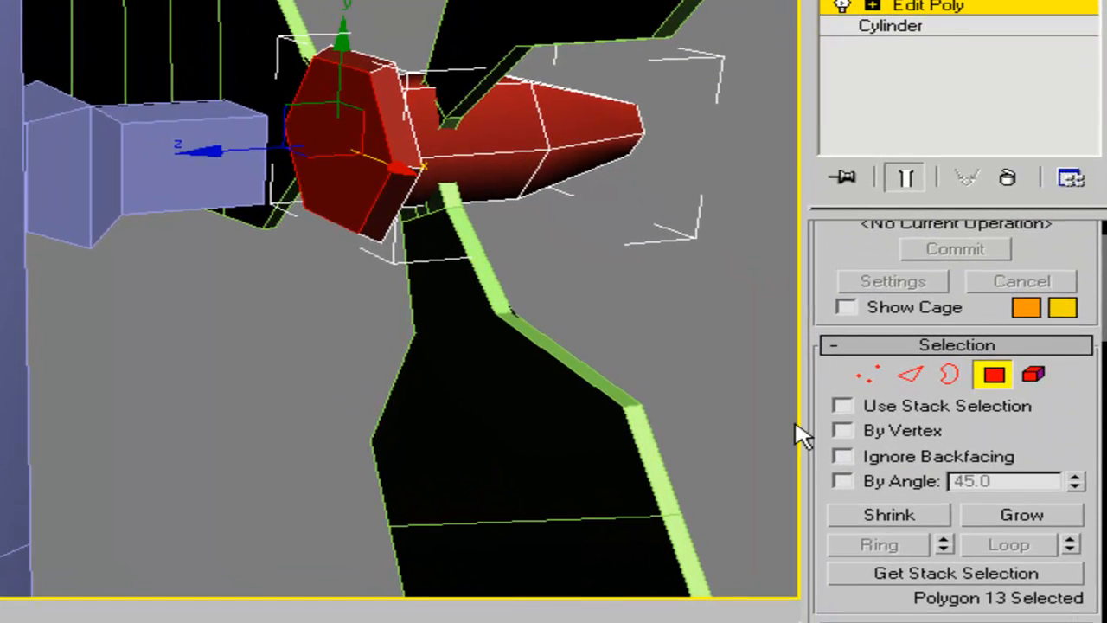
scroll(down, 3)
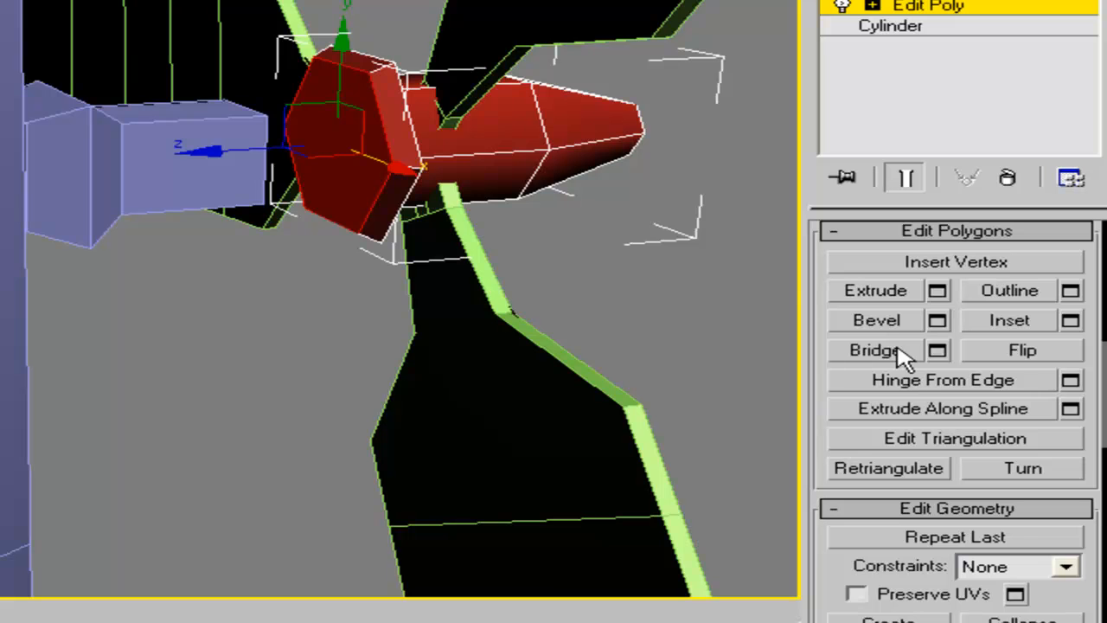
click(877, 320)
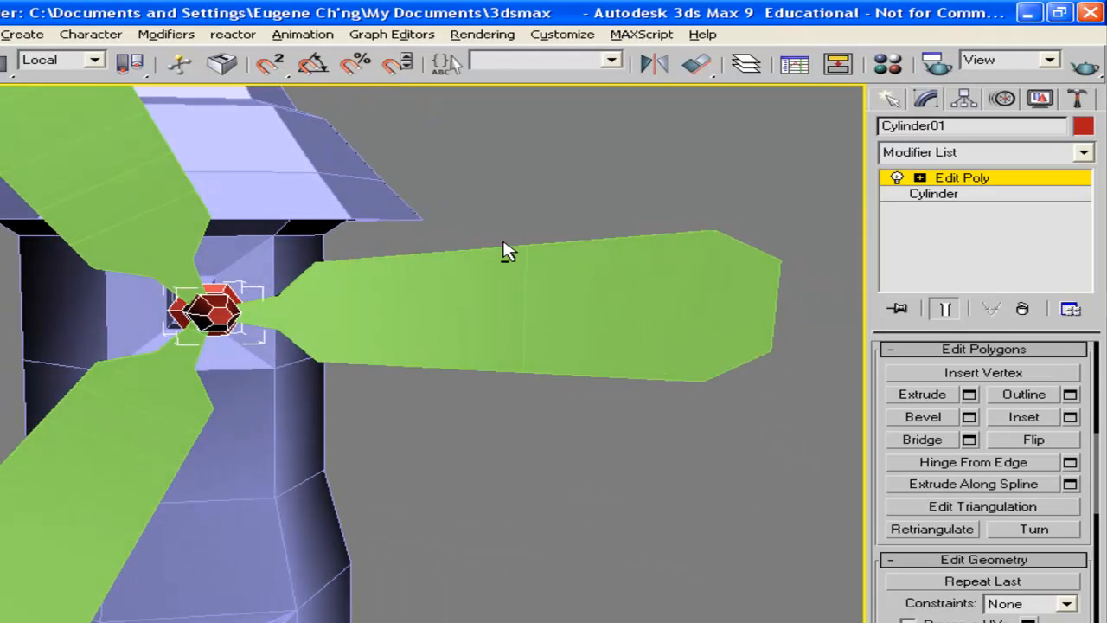
drag(505, 250, 626, 349)
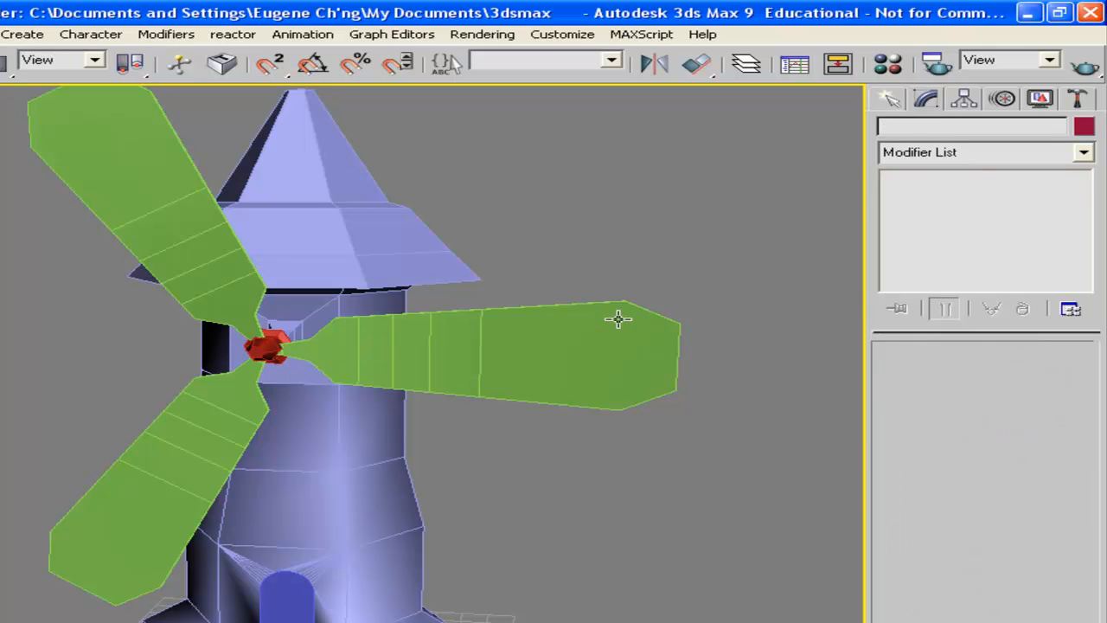
Select one blade and Attach the other two blades to it as a single Blade object.
click(518, 346)
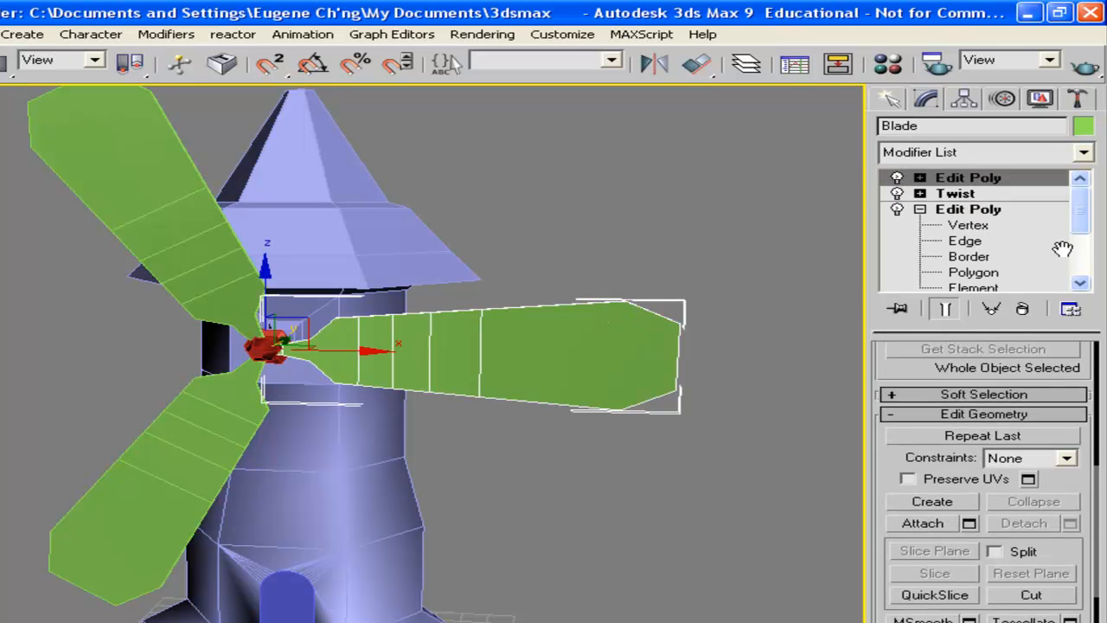
click(922, 522)
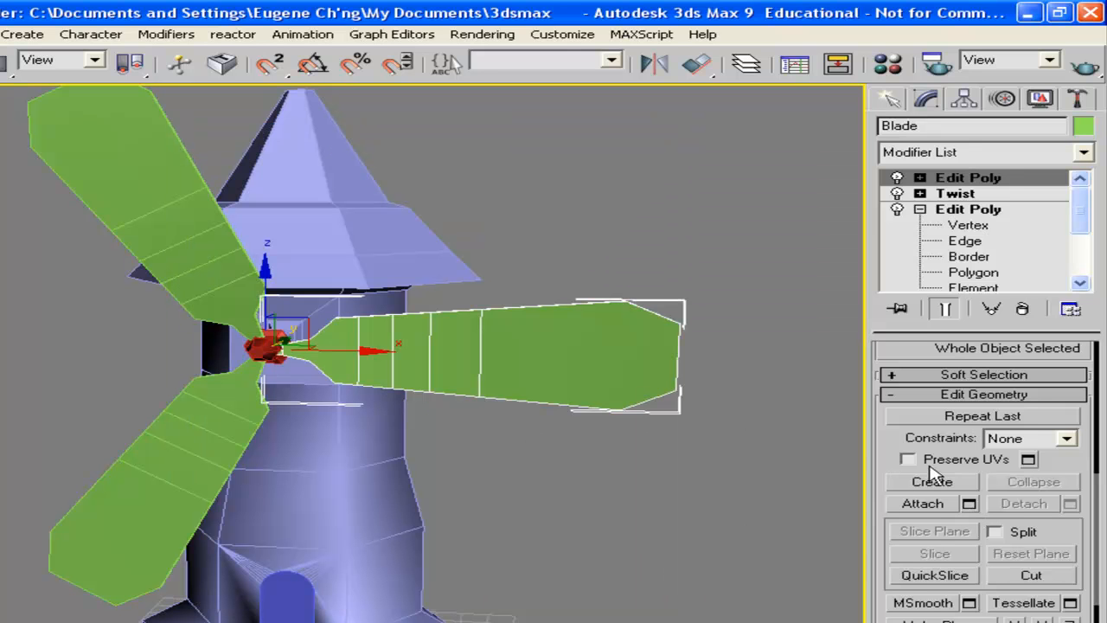
click(922, 502)
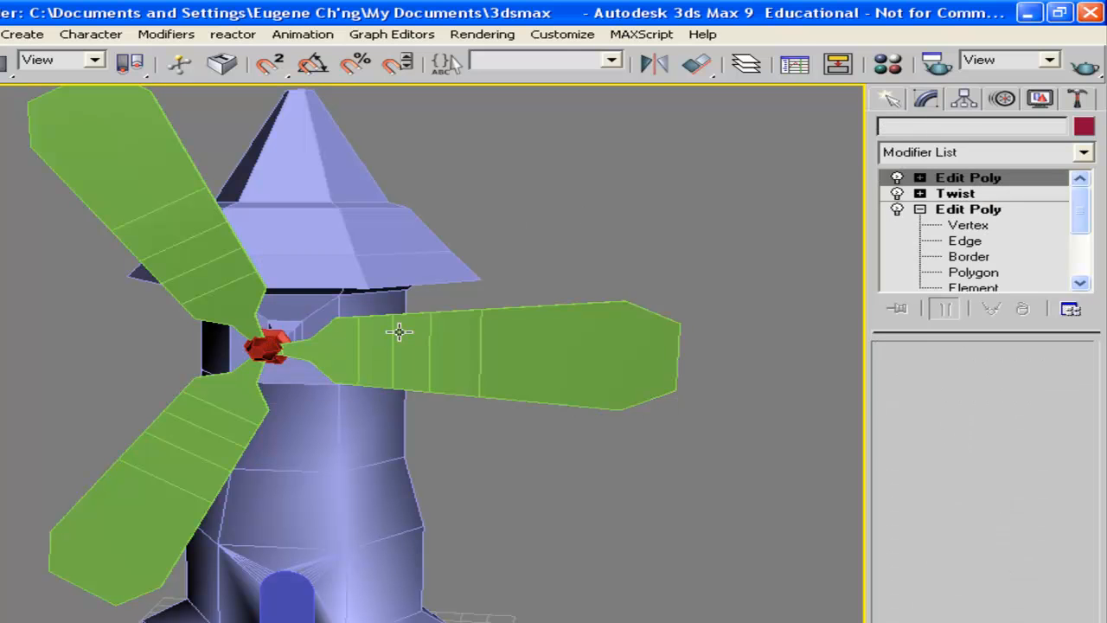
click(993, 308)
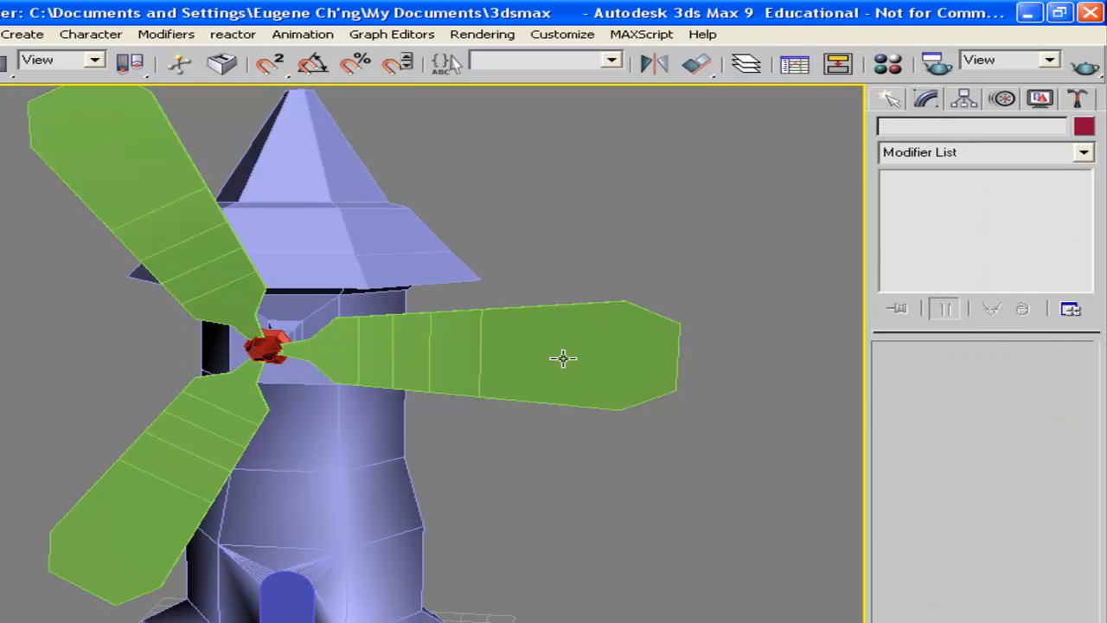
click(562, 358)
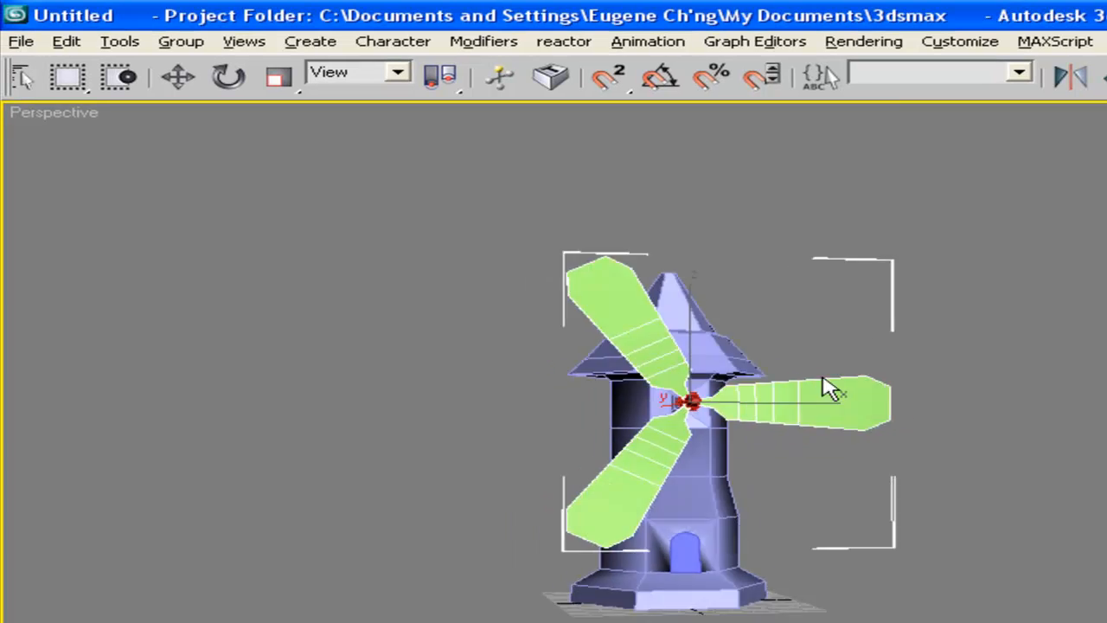
Inspect the joined windmill from an angle, then reactivate the blade's top Edit Poly modifier.
drag(822, 384, 908, 446)
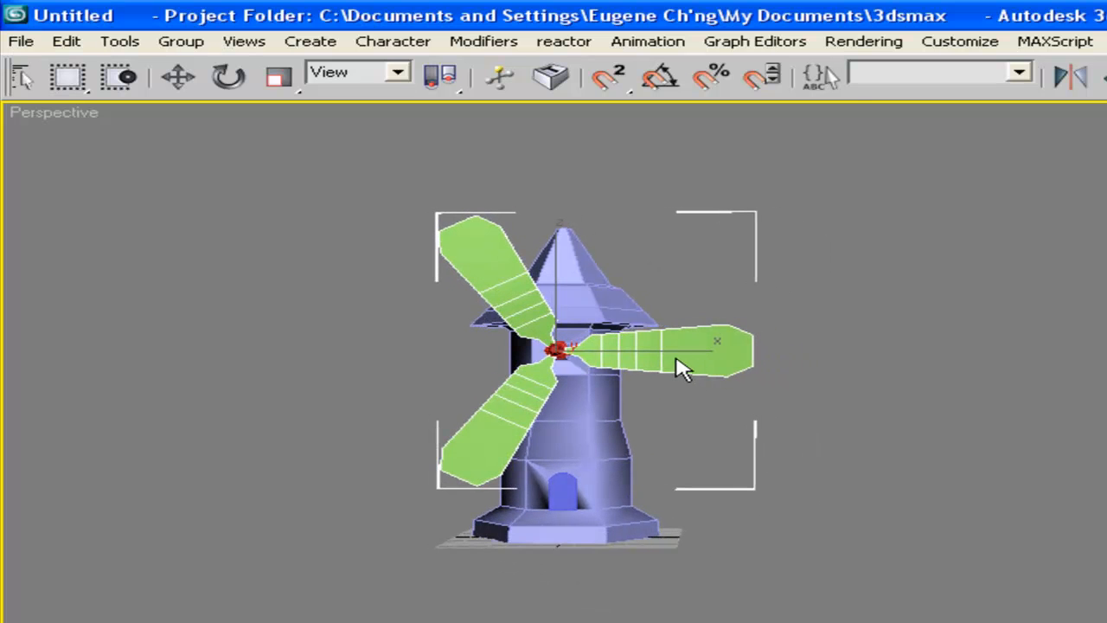
drag(683, 367, 580, 432)
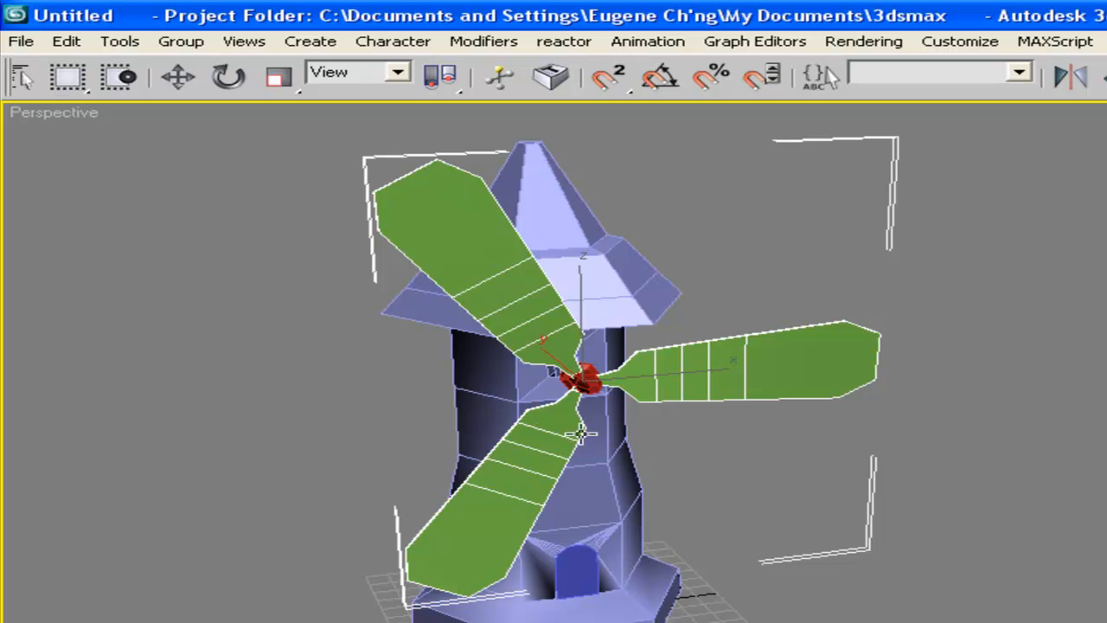
mouse_move(586, 388)
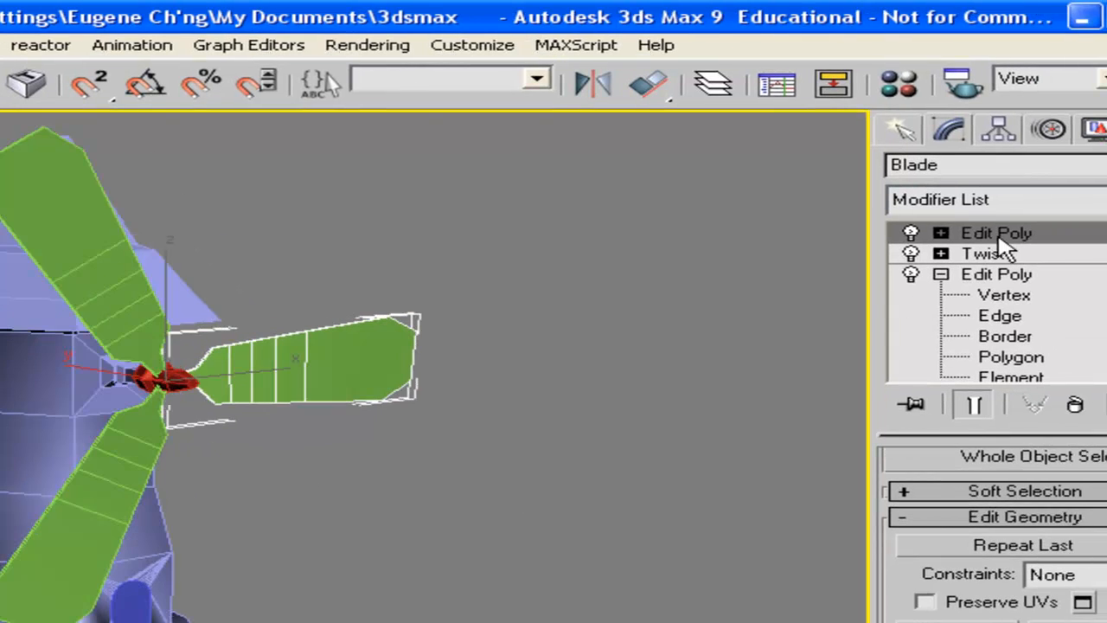
click(996, 231)
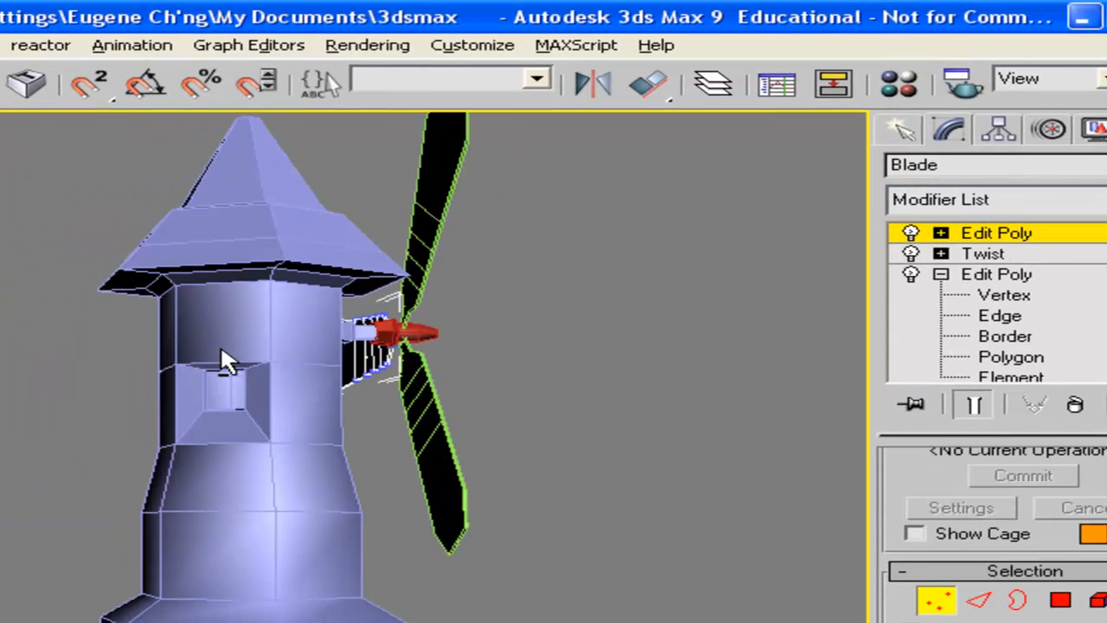